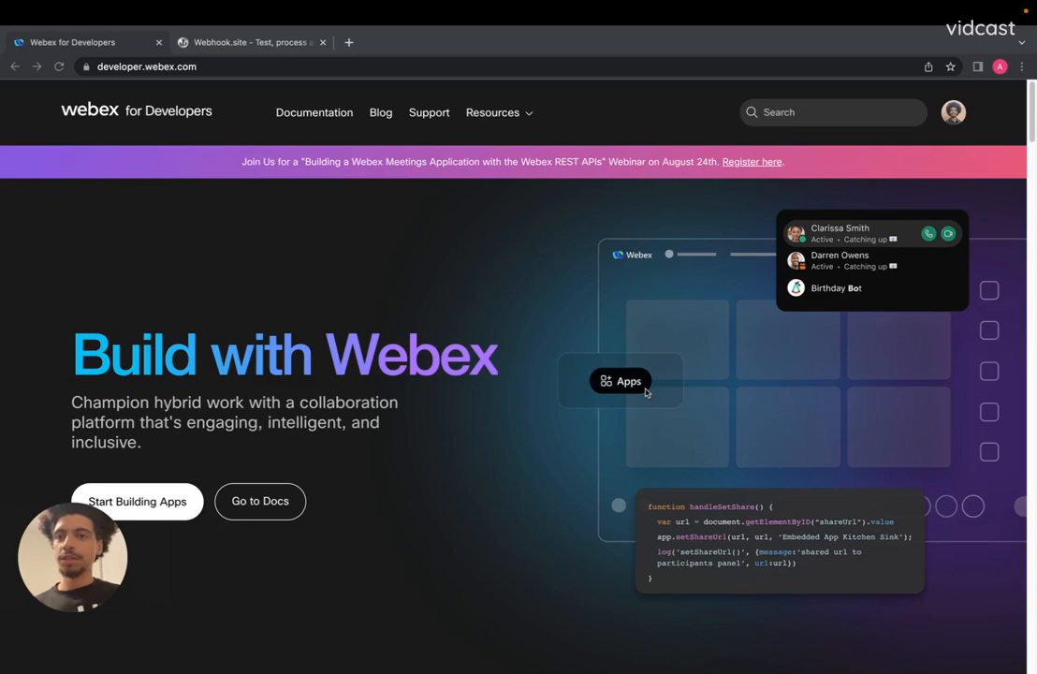
{"action": "mouse_move", "coordinate": [168, 206]}
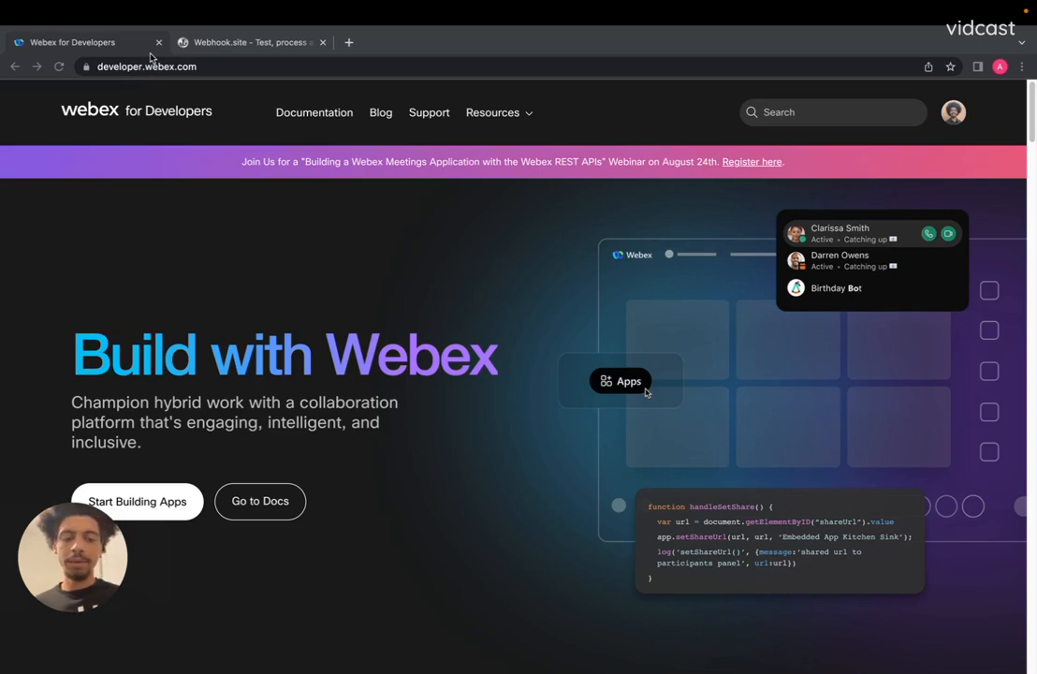
{"action": "mouse_move", "coordinate": [251, 109]}
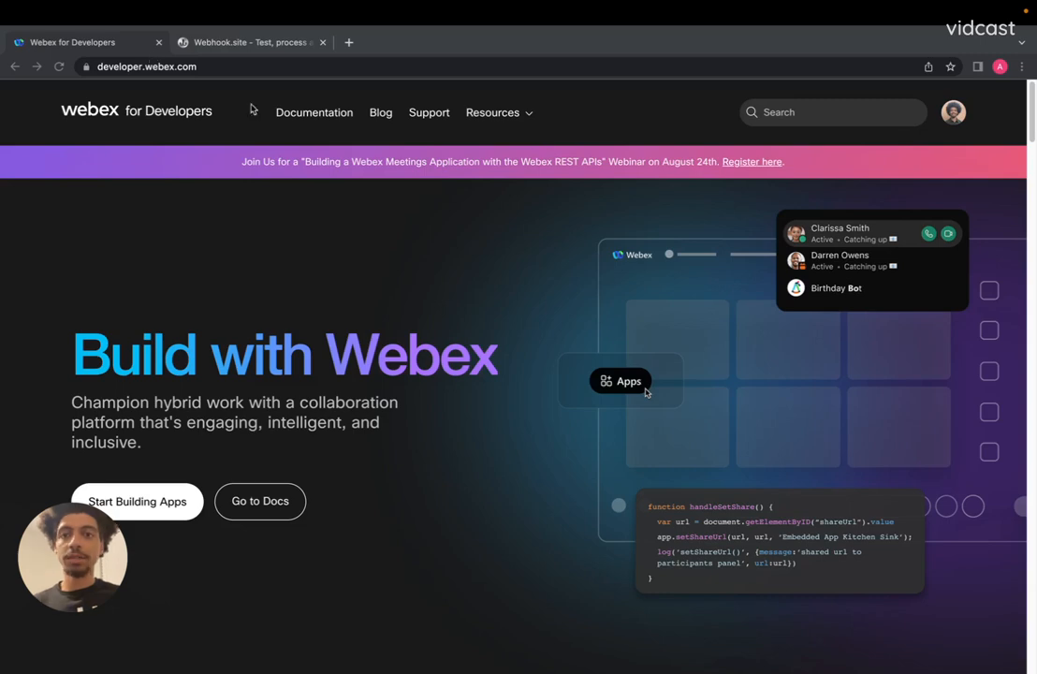
{"action": "mouse_move", "coordinate": [313, 112]}
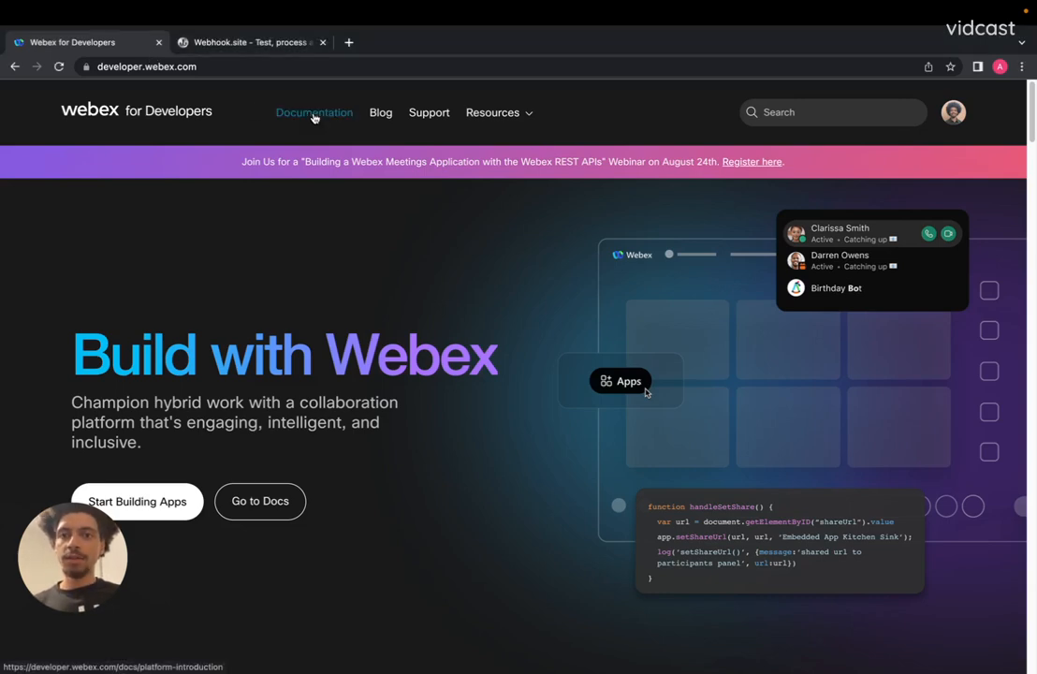
- Navigate Documentation > Meetings > Reference to the Meetings API reference page
{"action": "left_click", "coordinate": [313, 112]}
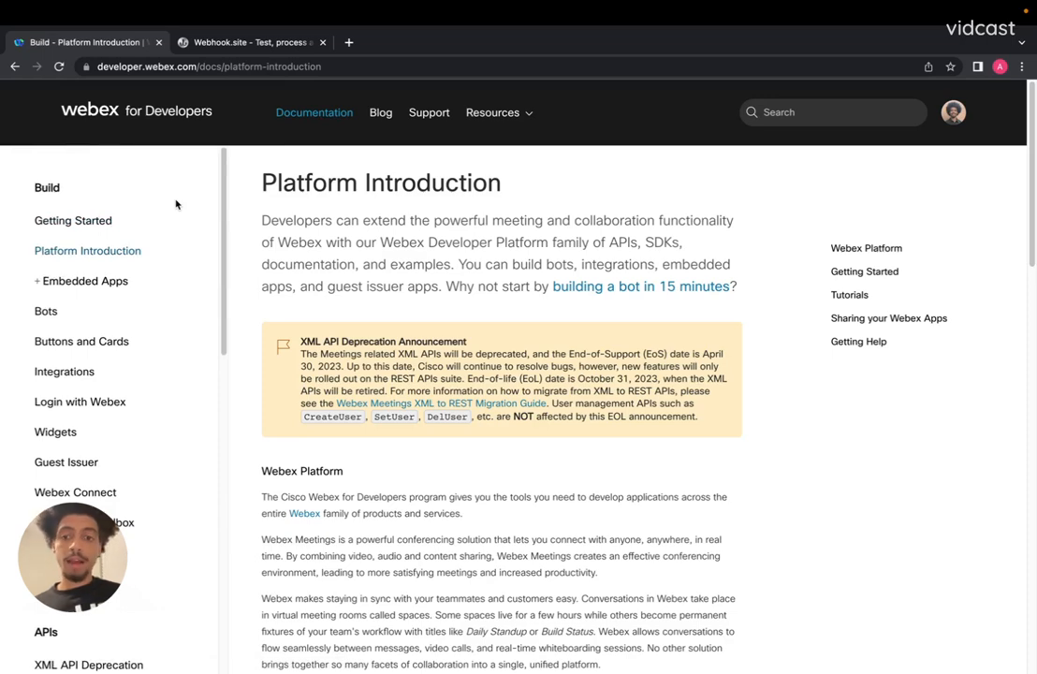
{"action": "mouse_move", "coordinate": [28, 306]}
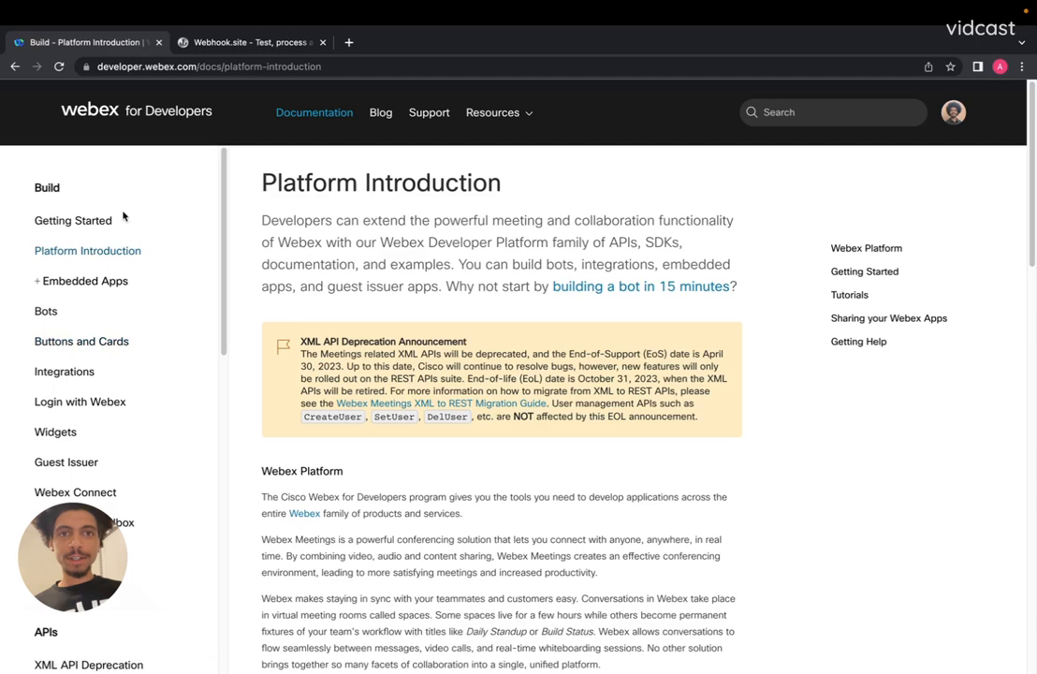
{"action": "scroll", "scroll_direction": "down", "scroll_amount": 3}
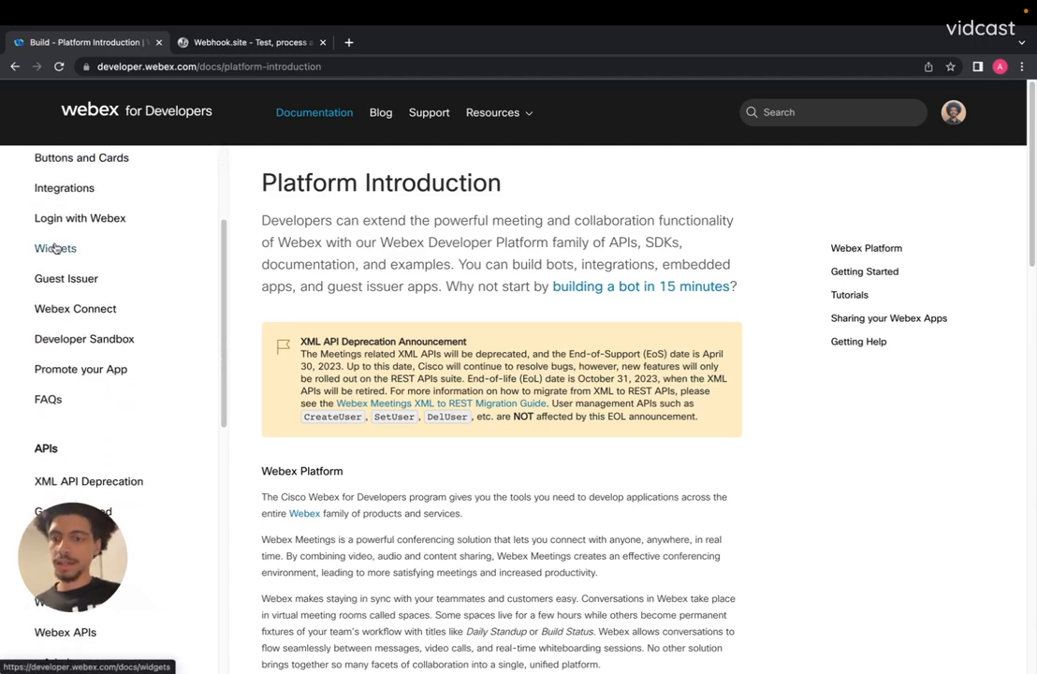
{"action": "scroll", "scroll_direction": "down", "scroll_amount": 3}
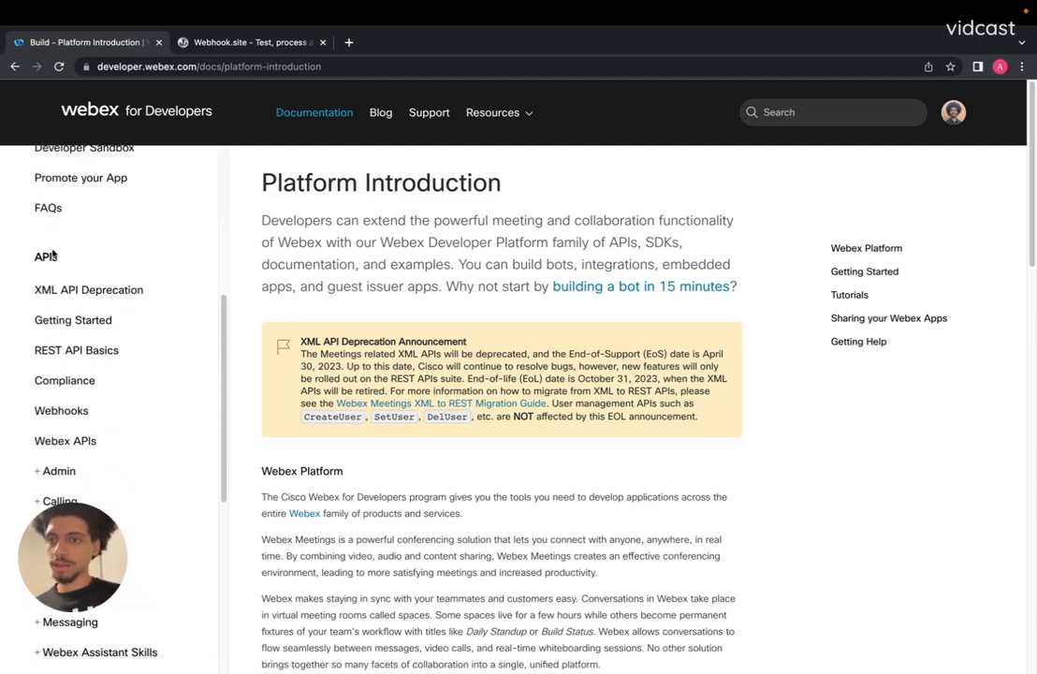
{"action": "scroll", "scroll_direction": "down", "scroll_amount": 3}
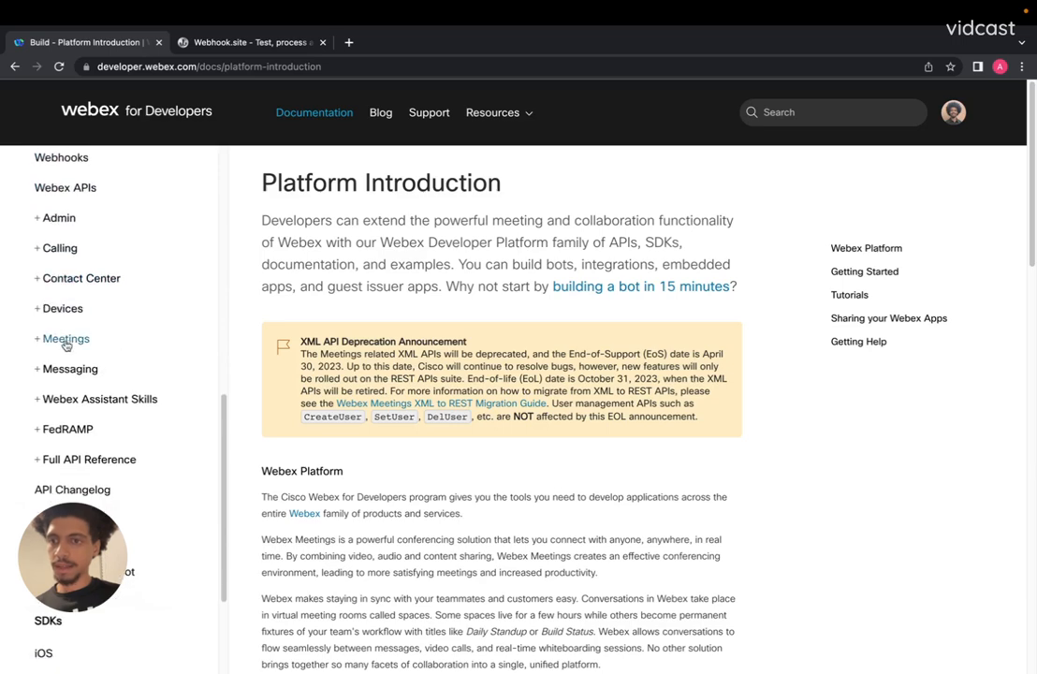
{"action": "left_click", "coordinate": [66, 338]}
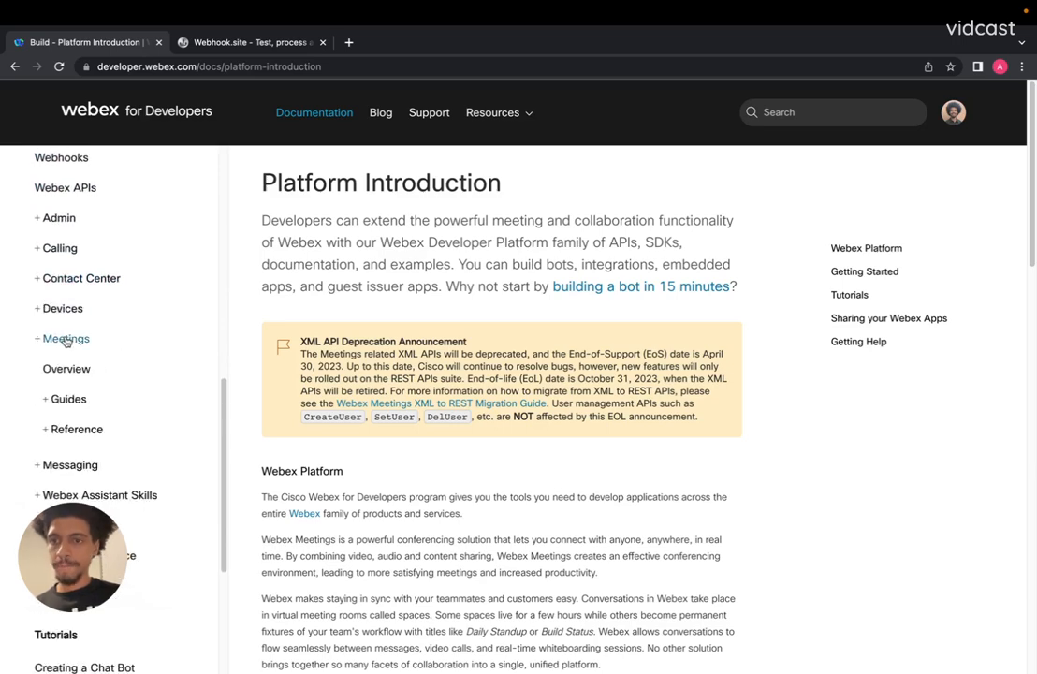
{"action": "left_click", "coordinate": [76, 429]}
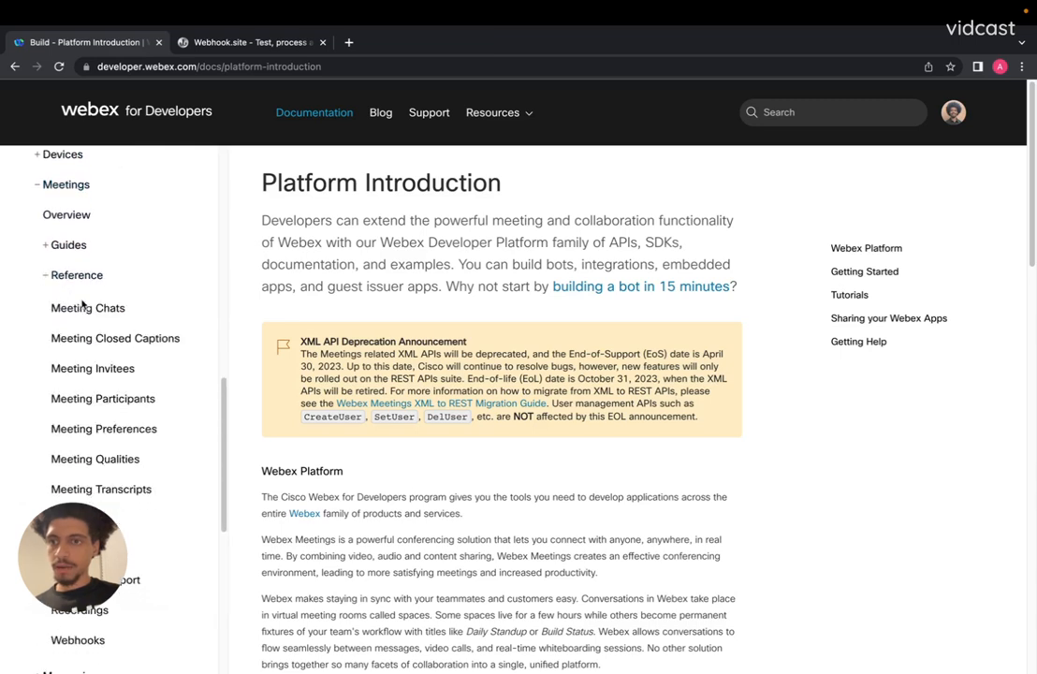
{"action": "scroll", "scroll_direction": "down", "scroll_amount": 3}
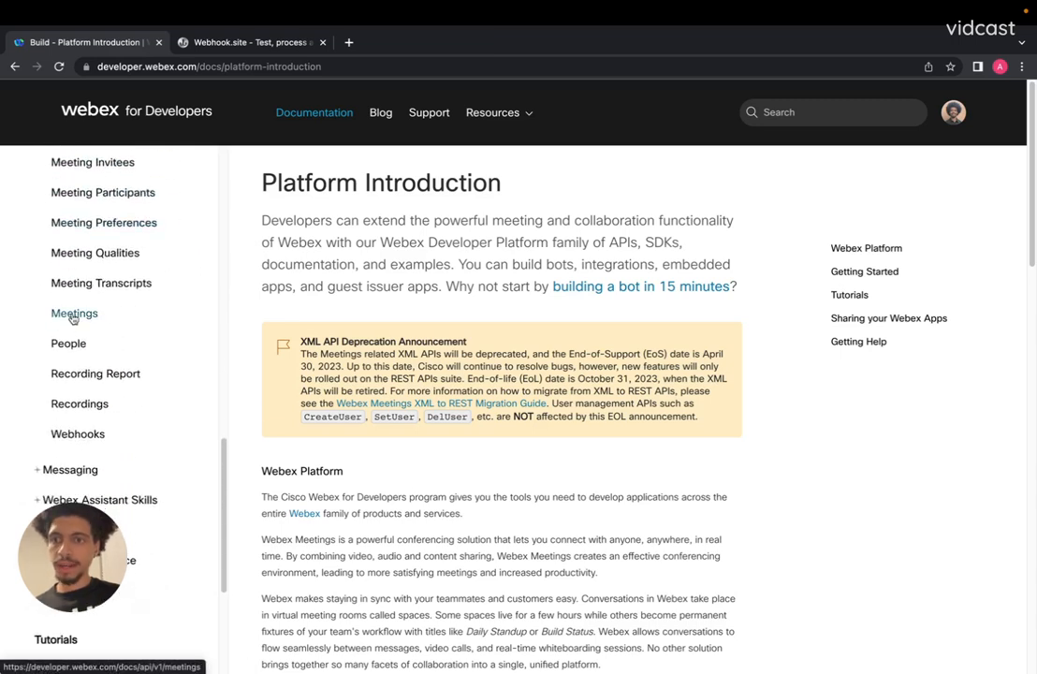
{"action": "left_click", "coordinate": [74, 312]}
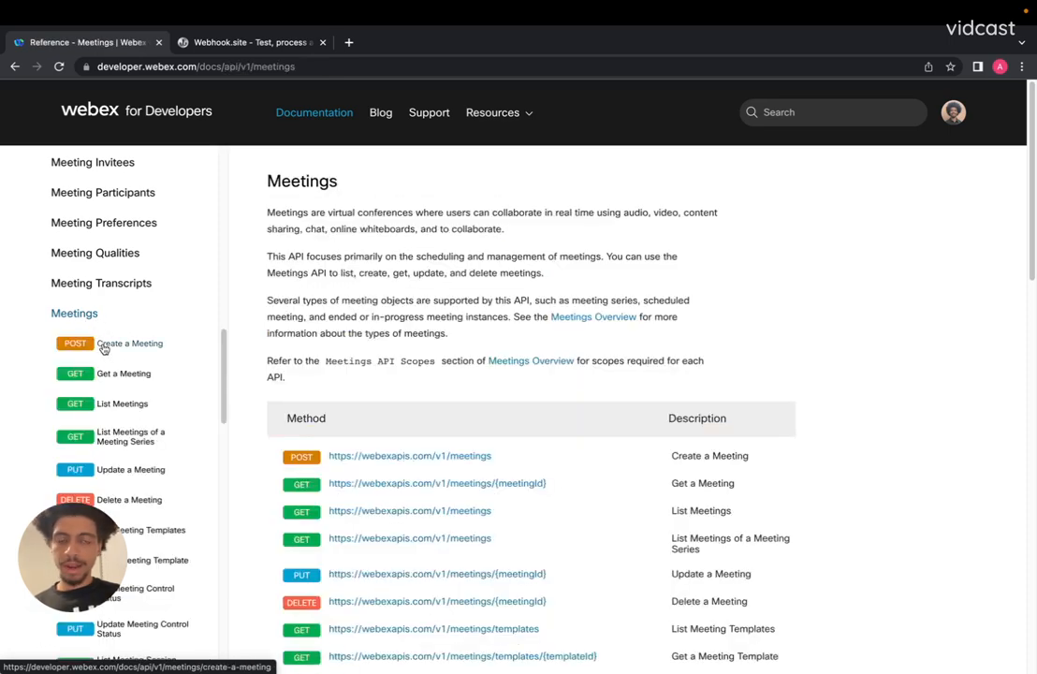
- Open Create a Meeting and enter title 'Breakout Sesh Test' with start 2022-10-15T21:30:00
{"action": "left_click", "coordinate": [129, 343]}
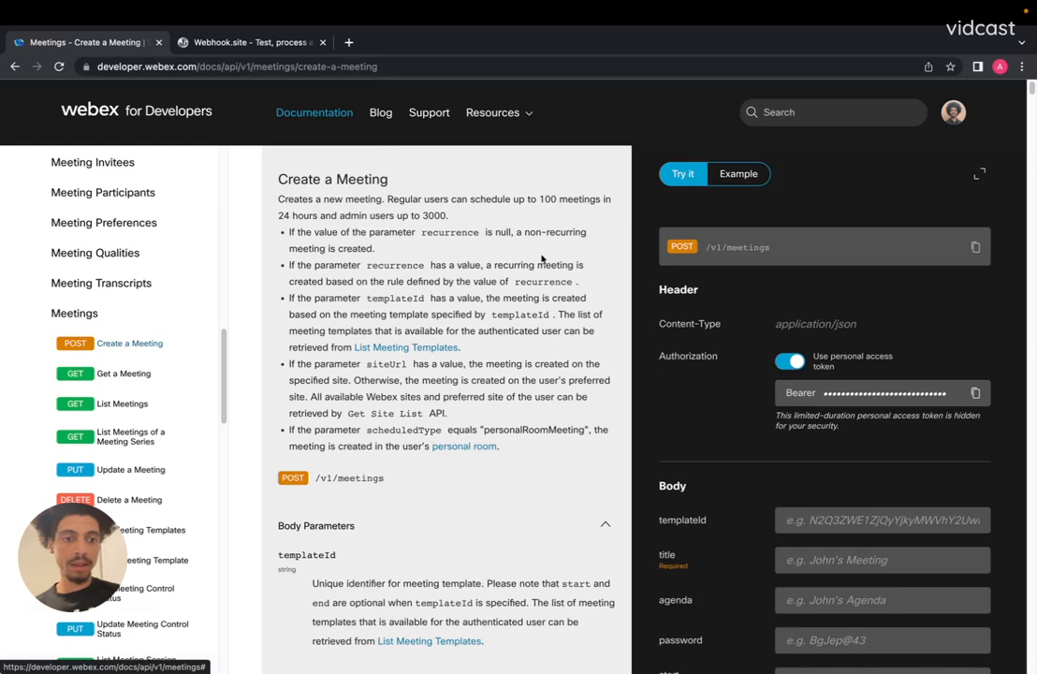
{"action": "scroll", "scroll_direction": "down", "scroll_amount": 3}
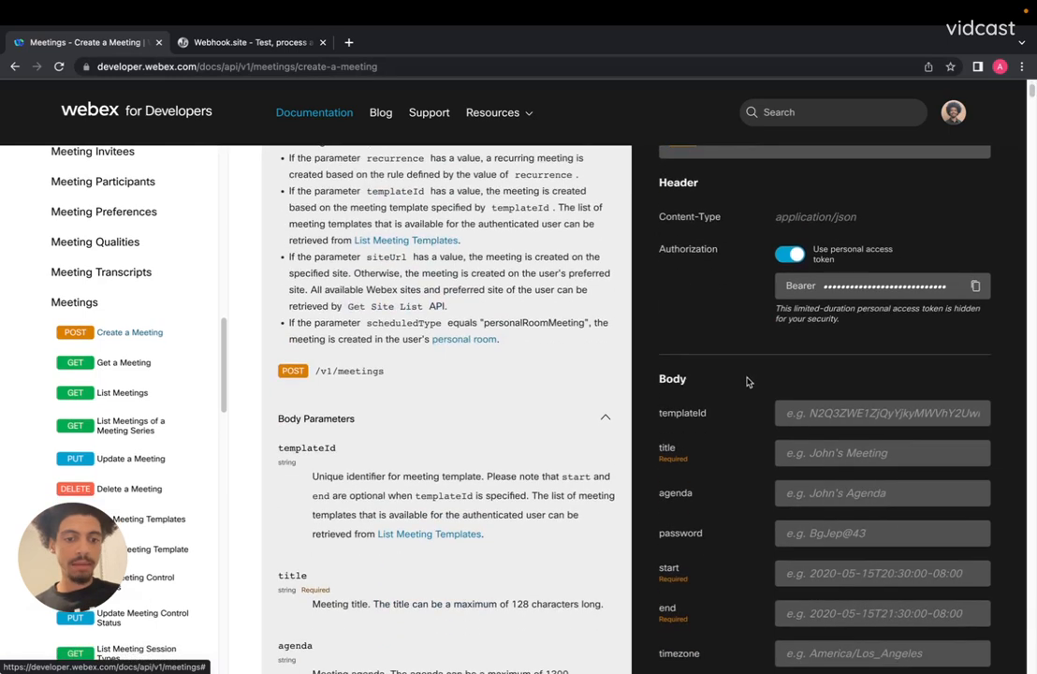
{"action": "left_click", "coordinate": [880, 453]}
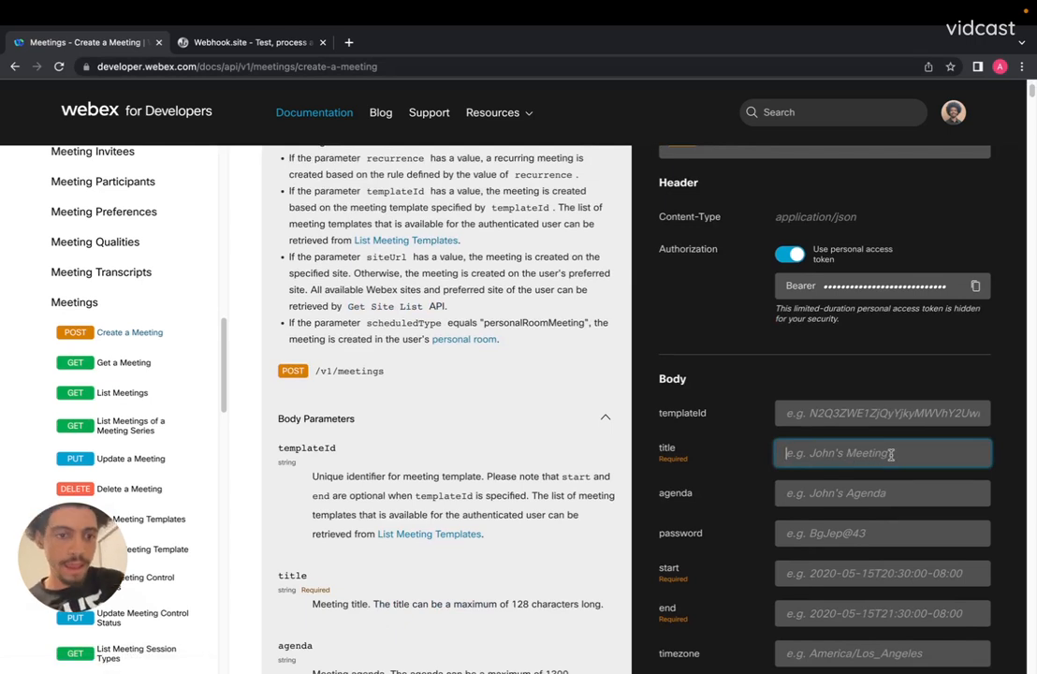
{"action": "type", "text": "Breakout Sesh Test"}
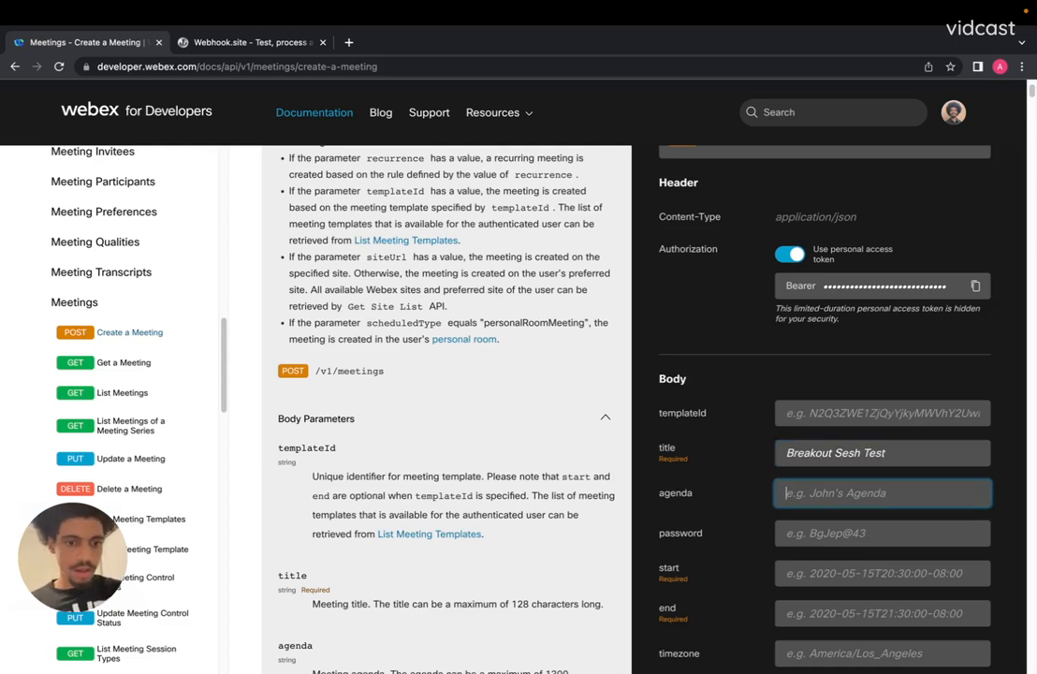
{"action": "type", "text": "2022-10-15T21:30:00"}
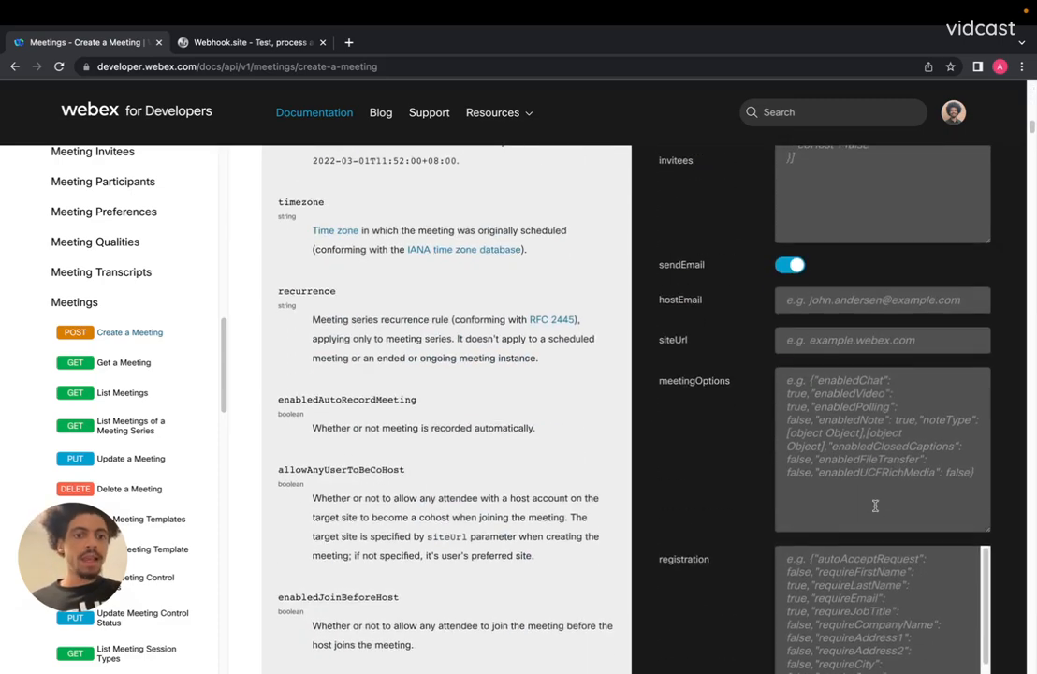
- Enable breakout sessions and add session 'Breakout Sesh Test 1' inviting the webhook.site email
{"action": "scroll", "scroll_direction": "down", "scroll_amount": 3}
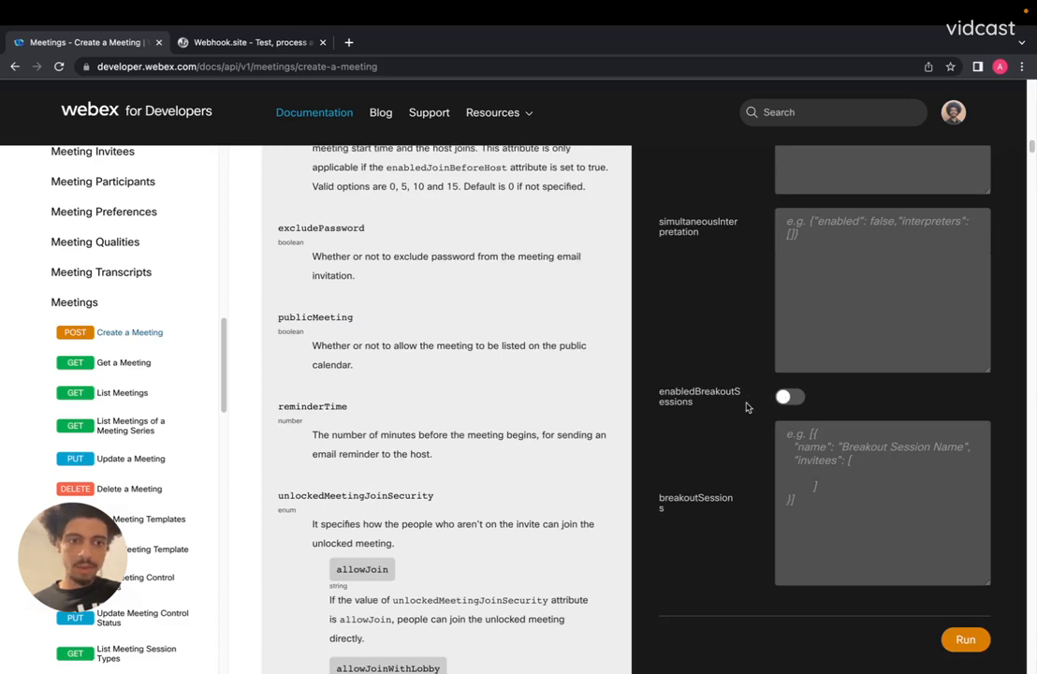
{"action": "left_click", "coordinate": [789, 397]}
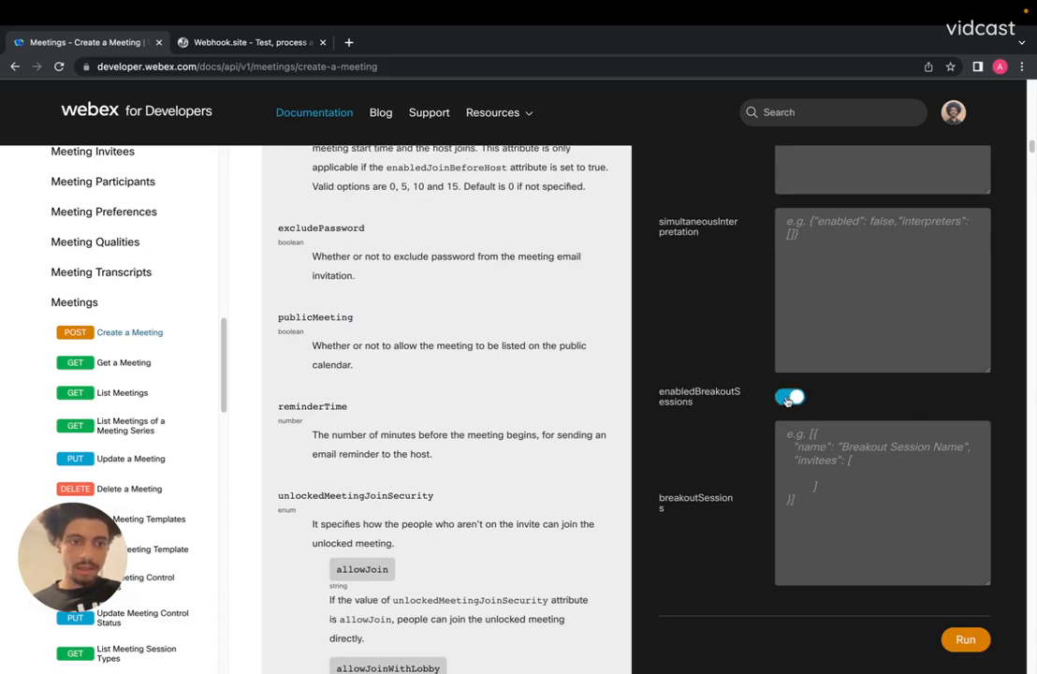
{"action": "left_click", "coordinate": [789, 397]}
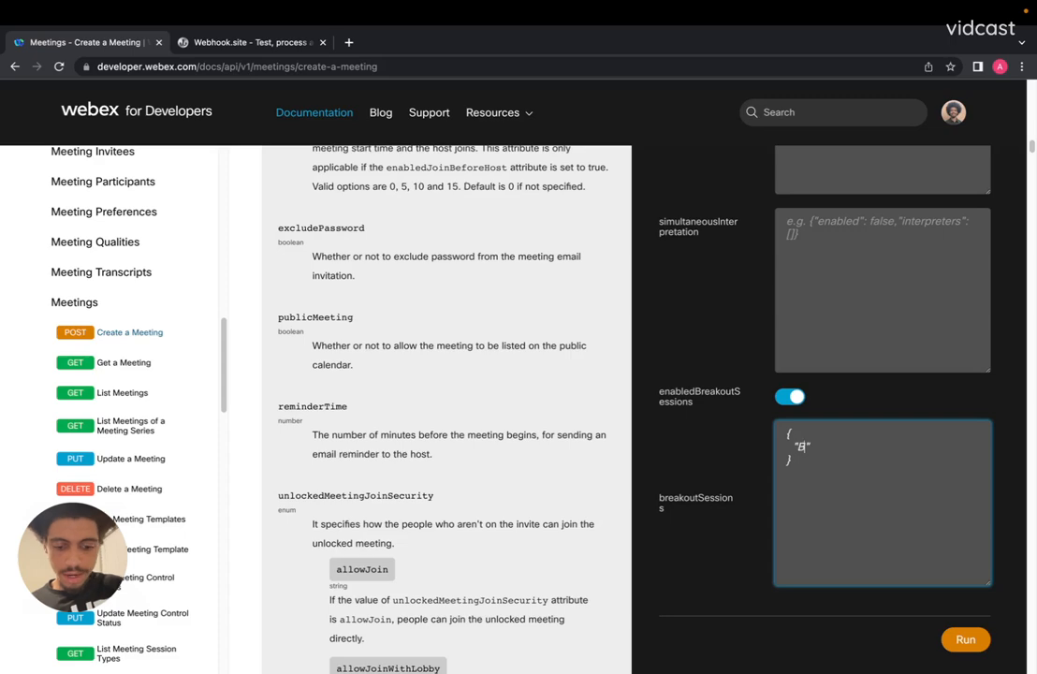
{"action": "type", "text": "Brea"}
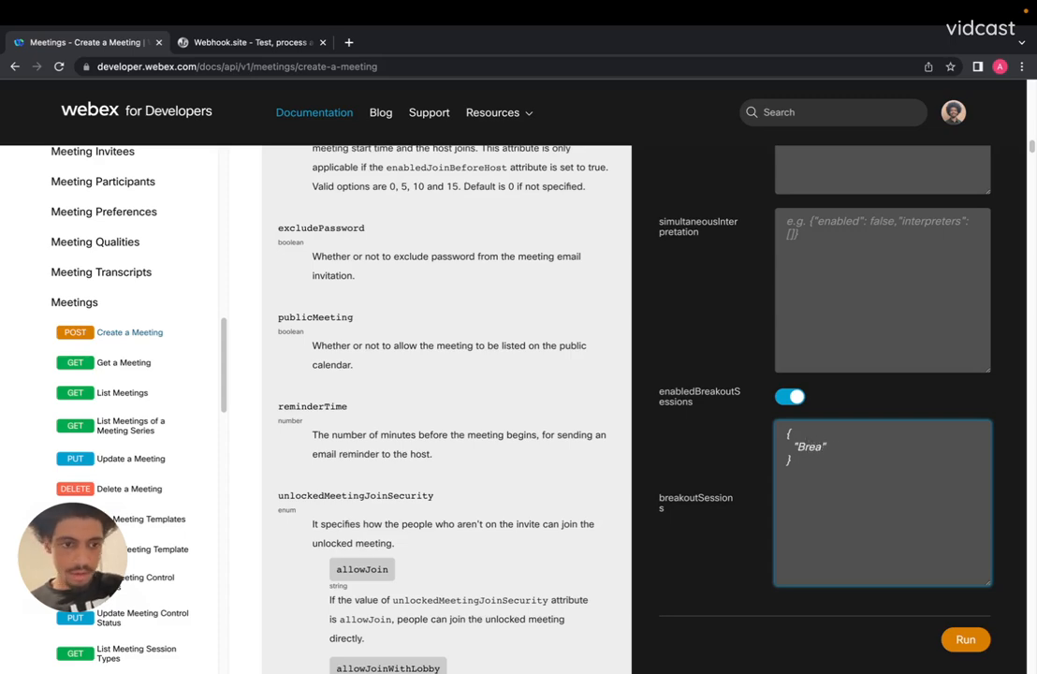
{"action": "type", "text": "name"}
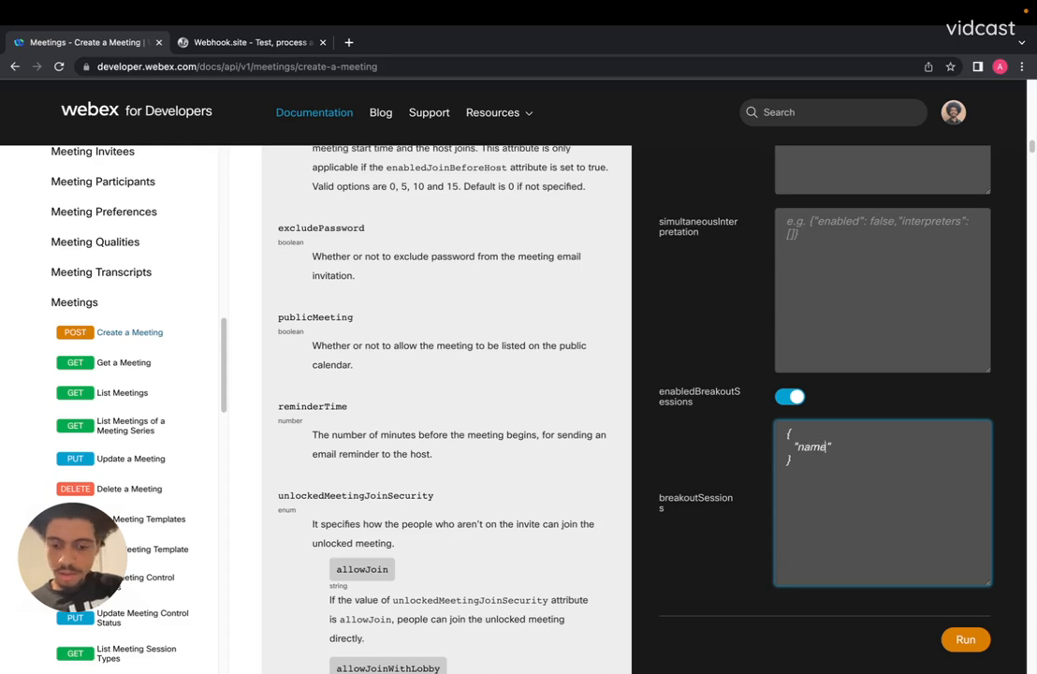
{"action": "type", "text": ": \"Breakout"}
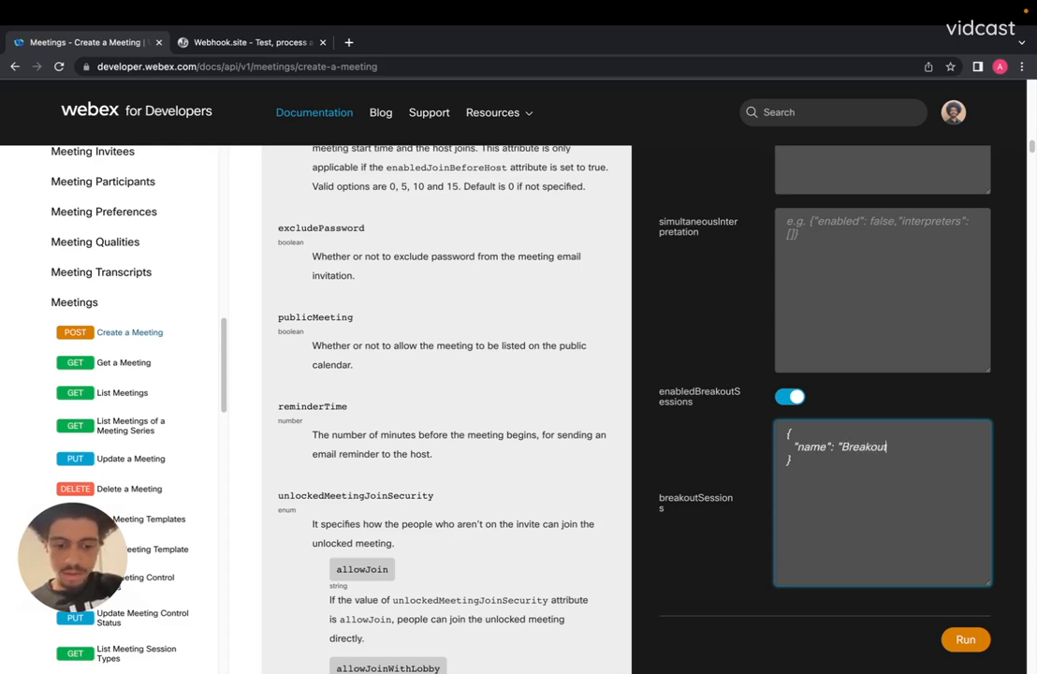
{"action": "type", "text": "Sesh Test"}
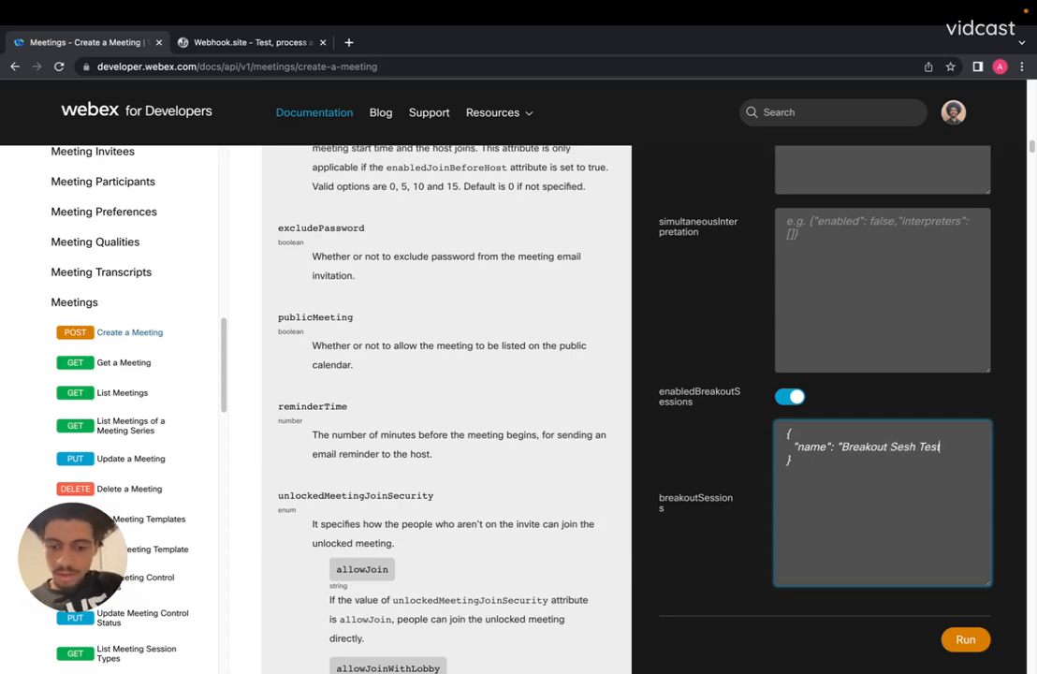
{"action": "type", "text": "1\","}
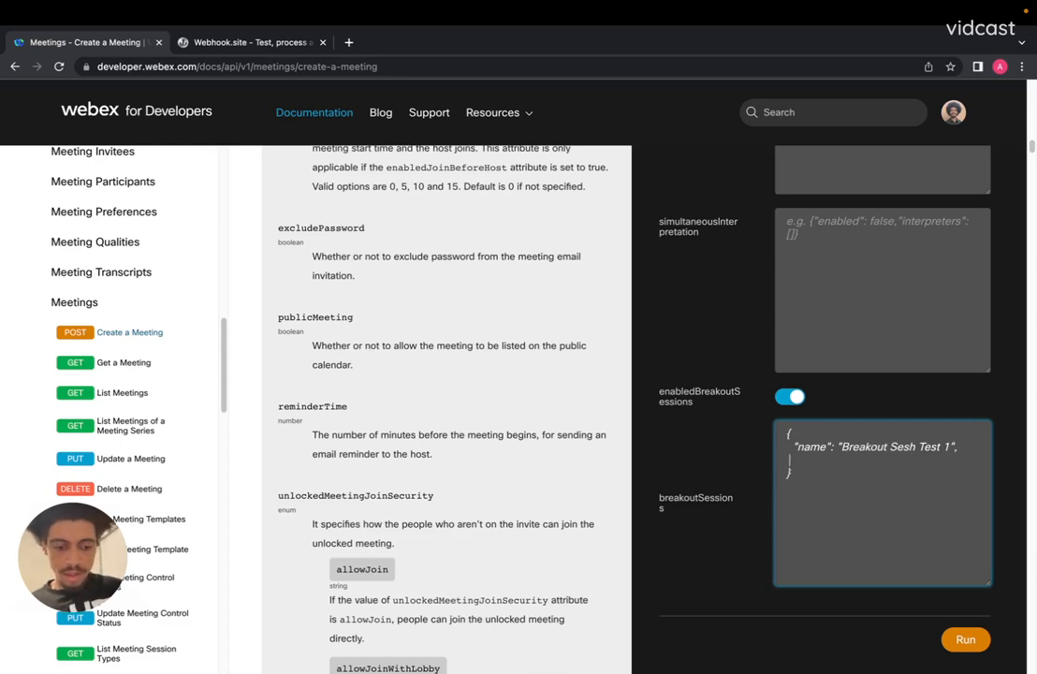
{"action": "type", "text": "\"invitees\":"}
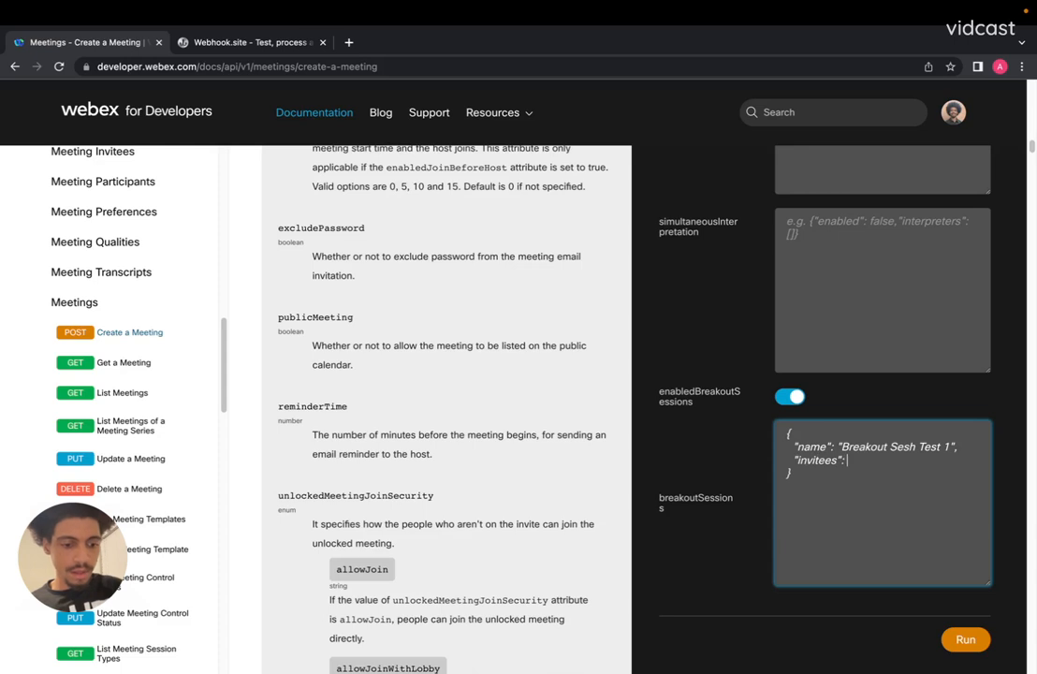
{"action": "type", "text": "[]"}
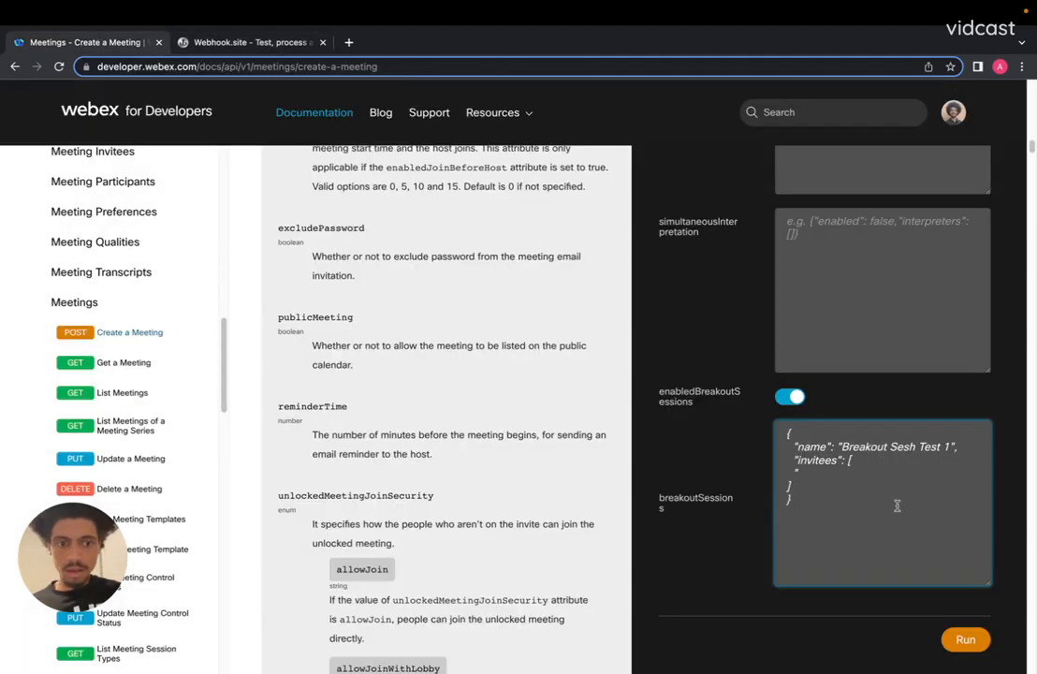
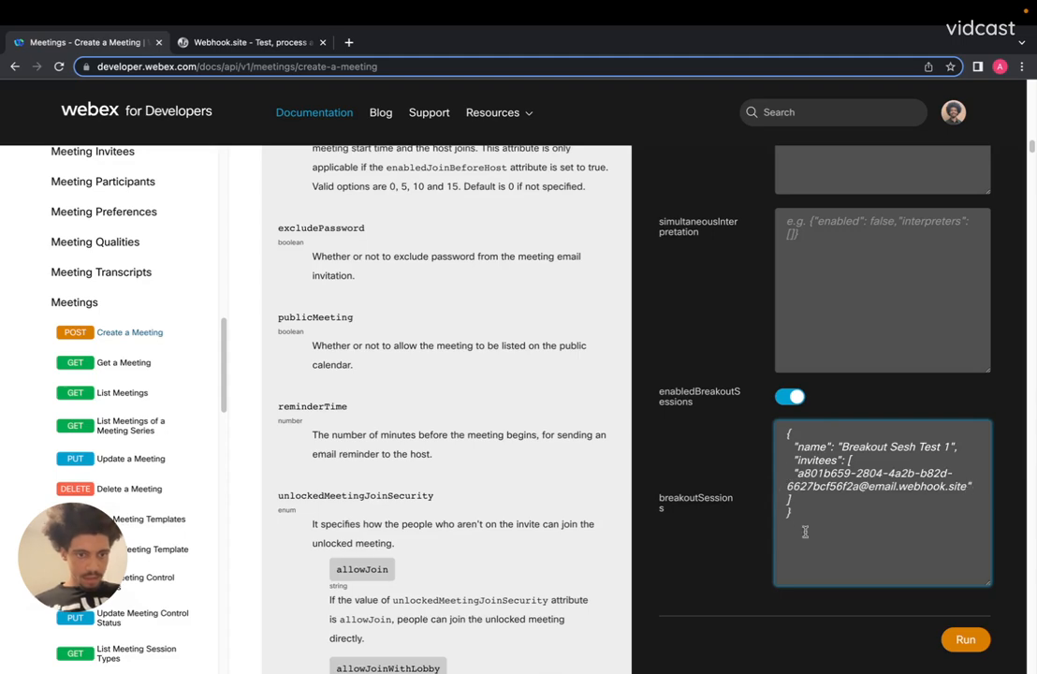
- Run the request and confirm 200 OK with enabledBreakoutSessions true in the response
{"action": "left_click", "coordinate": [965, 639]}
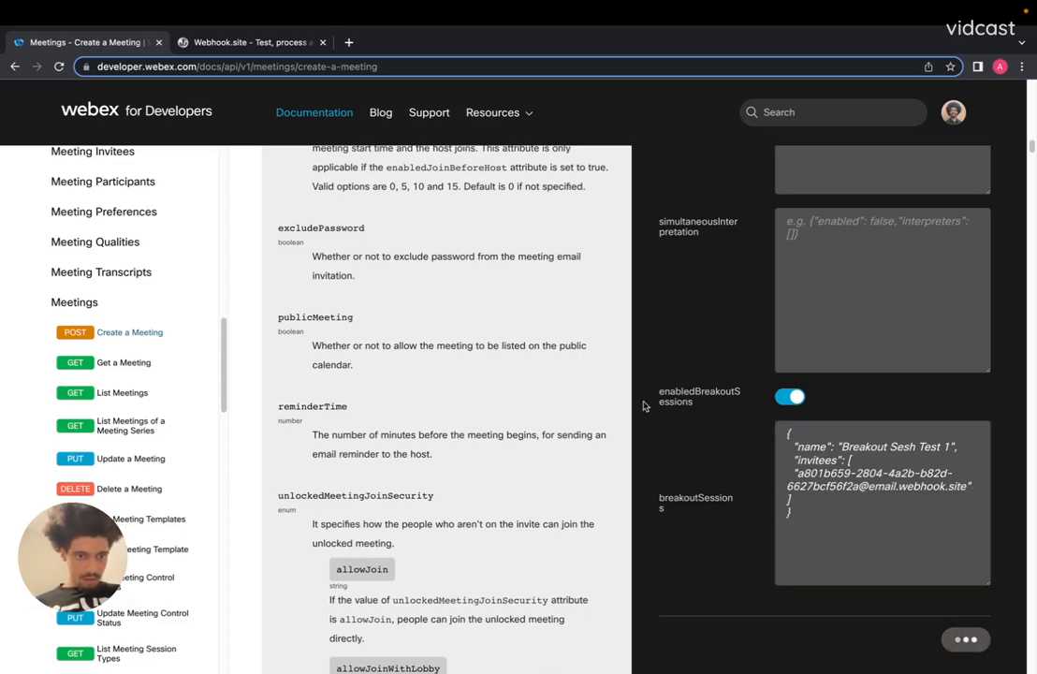
{"action": "left_click", "coordinate": [965, 325]}
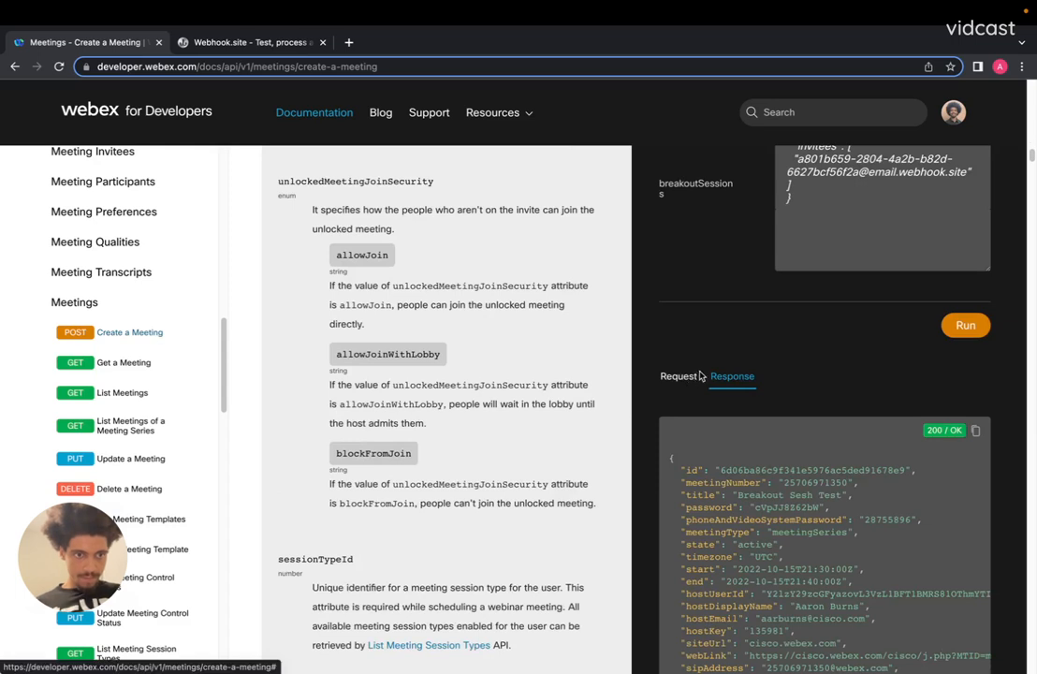
{"action": "scroll", "scroll_direction": "down", "scroll_amount": 3}
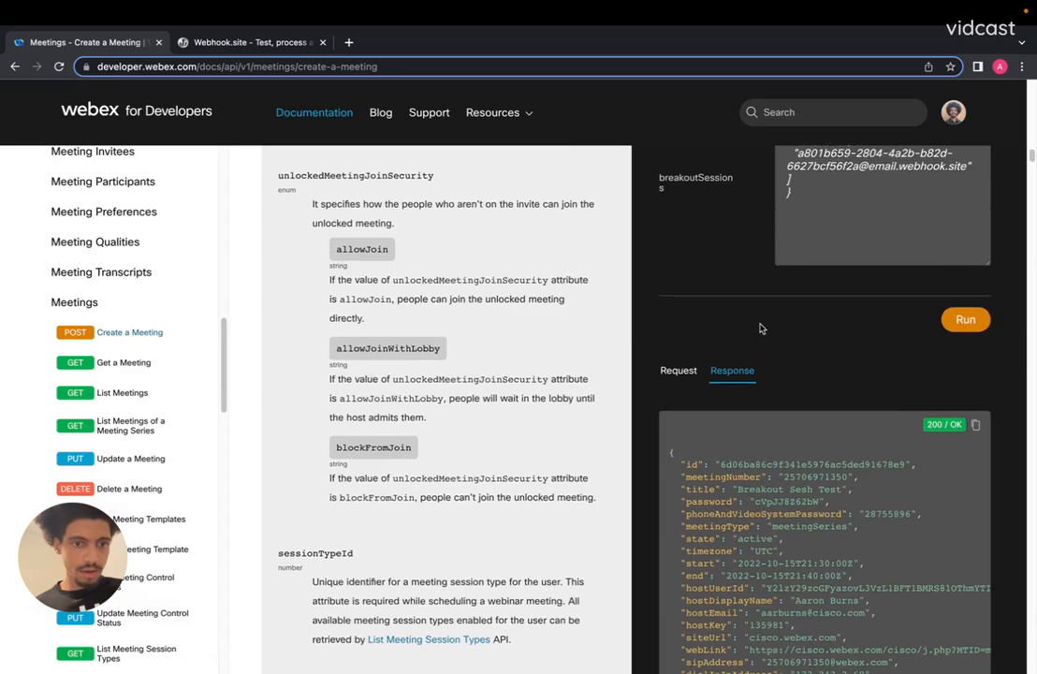
{"action": "scroll", "scroll_direction": "down", "scroll_amount": 3}
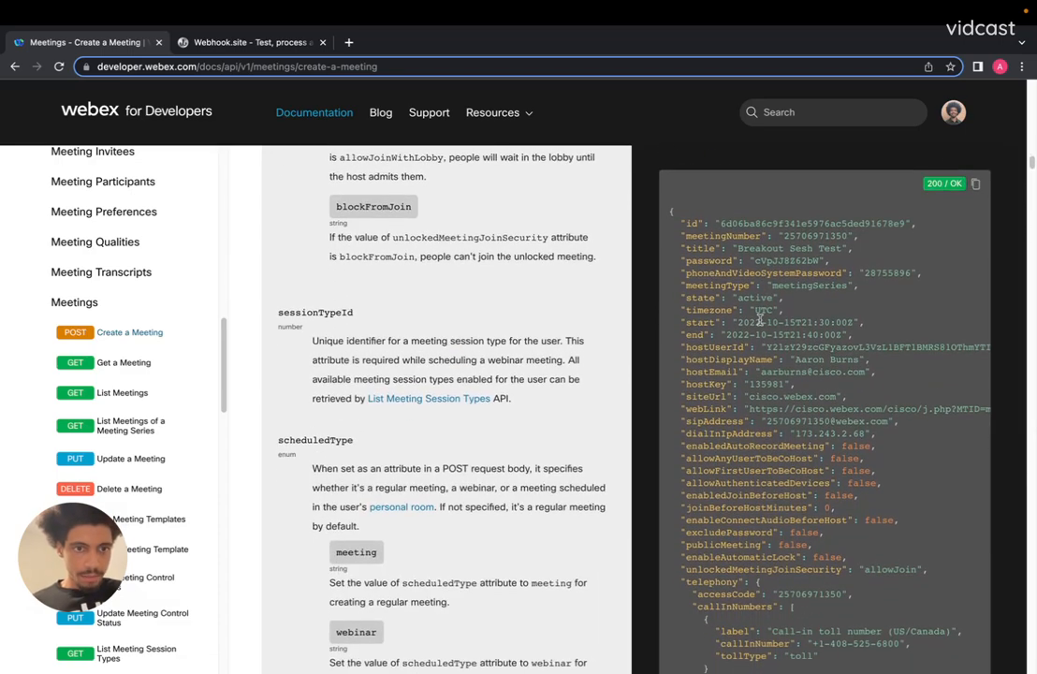
{"action": "scroll", "scroll_direction": "down", "scroll_amount": 3}
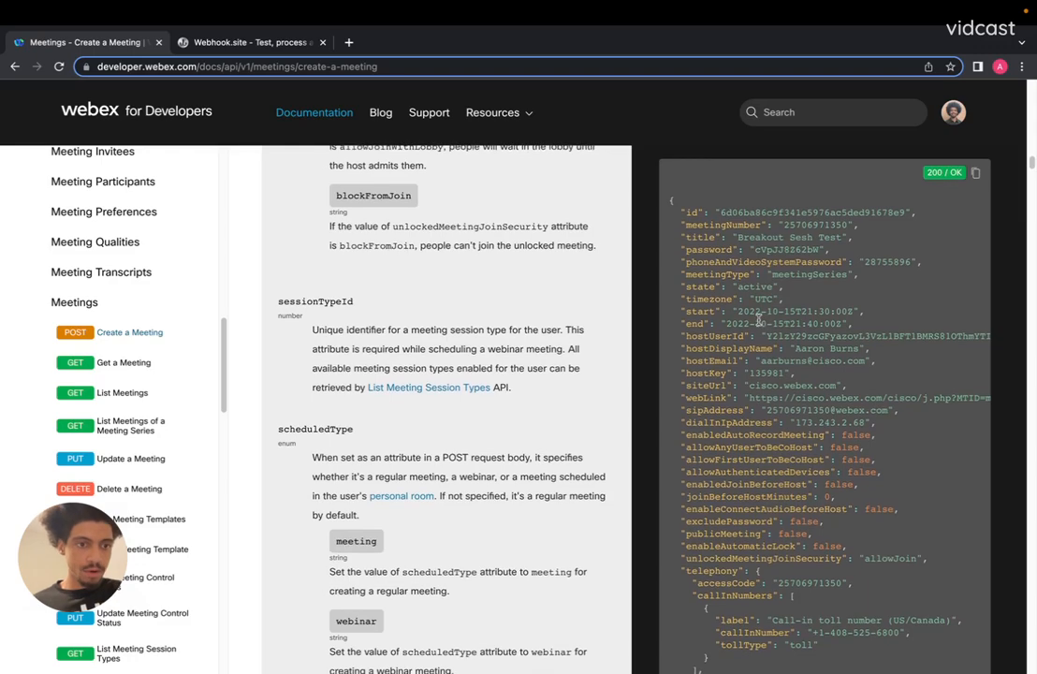
{"action": "scroll", "scroll_direction": "down", "scroll_amount": 3}
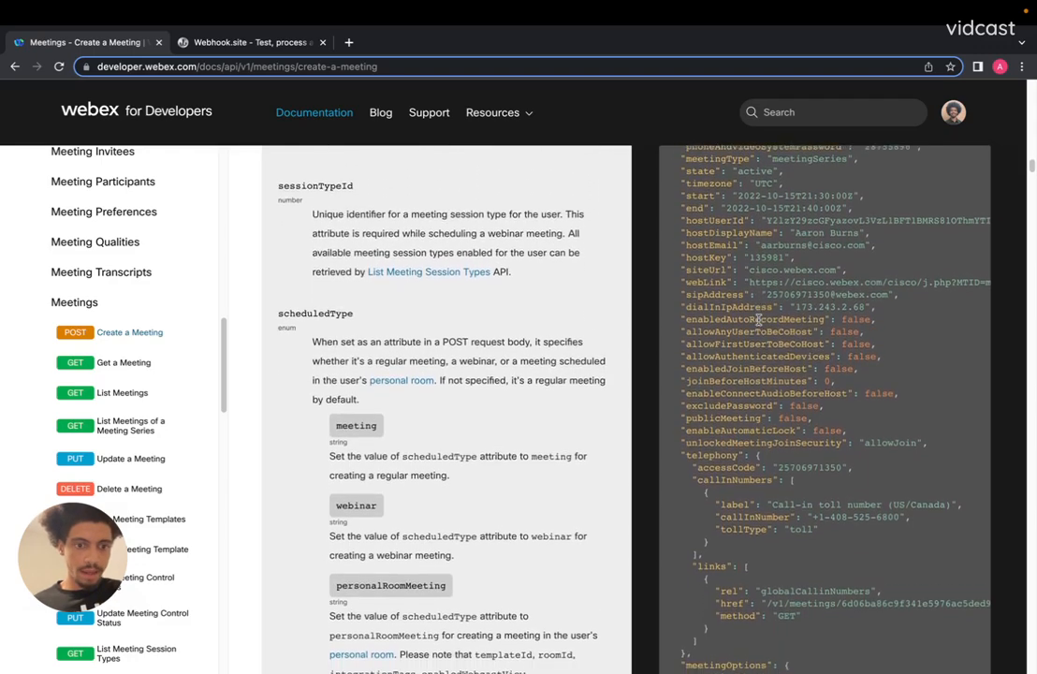
{"action": "scroll", "scroll_direction": "down", "scroll_amount": 3}
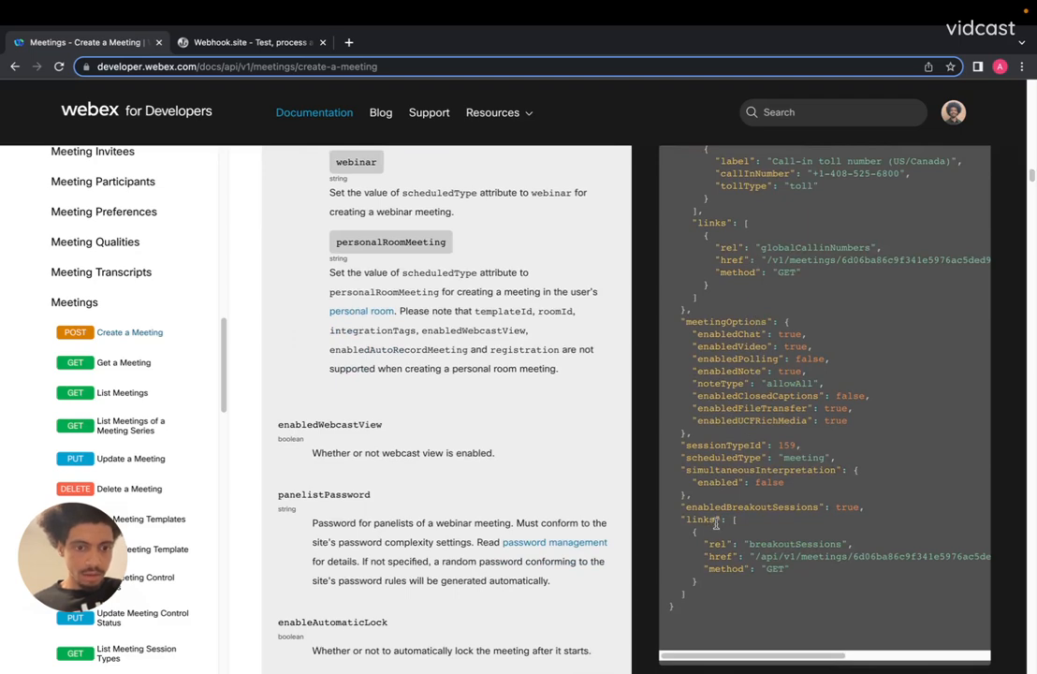
{"action": "double_click", "coordinate": [748, 506]}
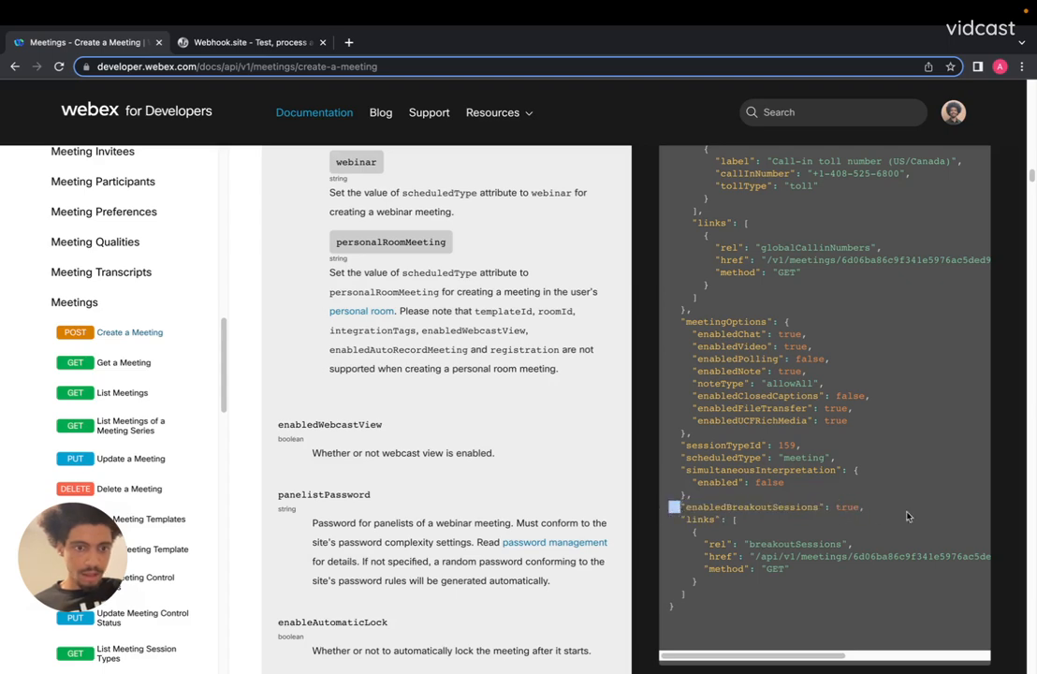
{"action": "scroll", "scroll_direction": "down", "scroll_amount": 3}
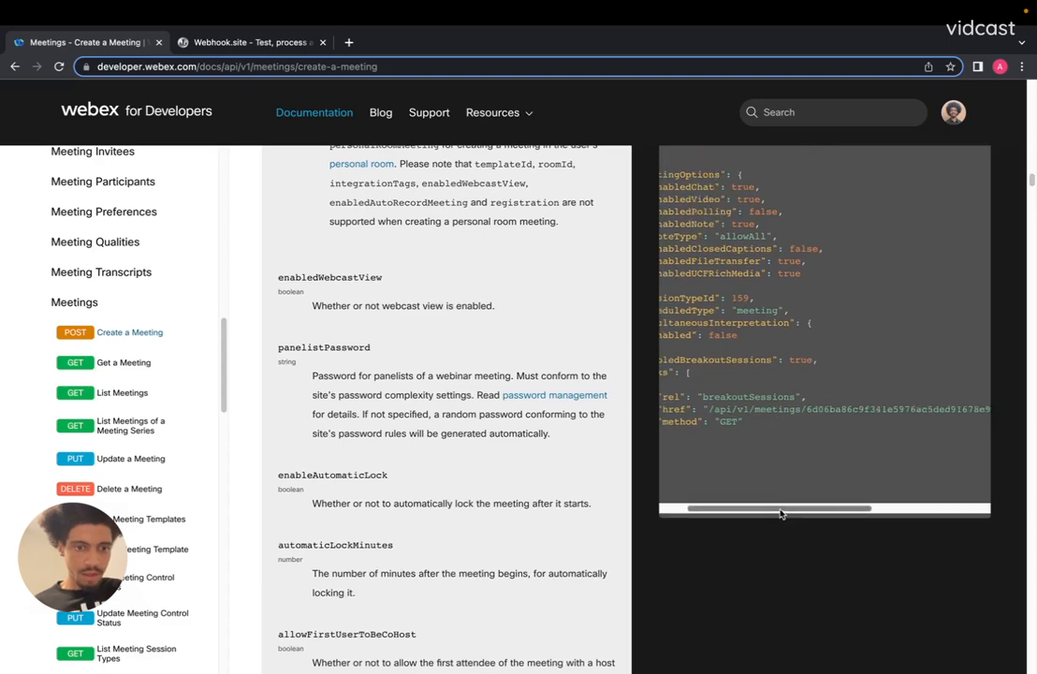
{"action": "left_click_drag", "start_coordinate": [782, 507], "coordinate": [842, 507]}
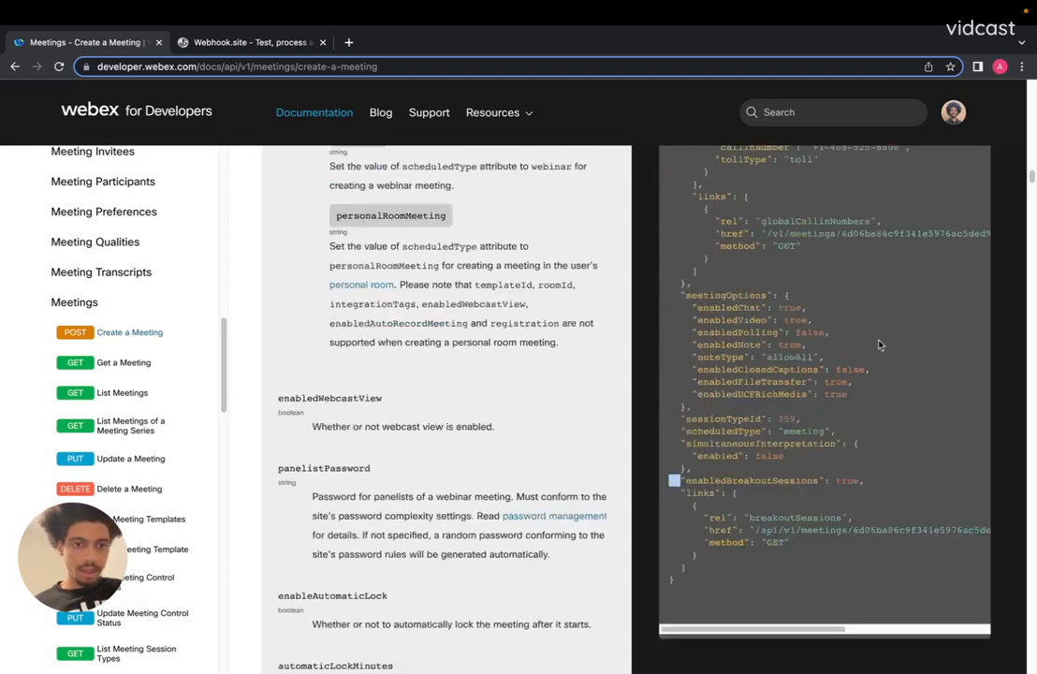
{"action": "scroll", "scroll_direction": "down", "scroll_amount": 3}
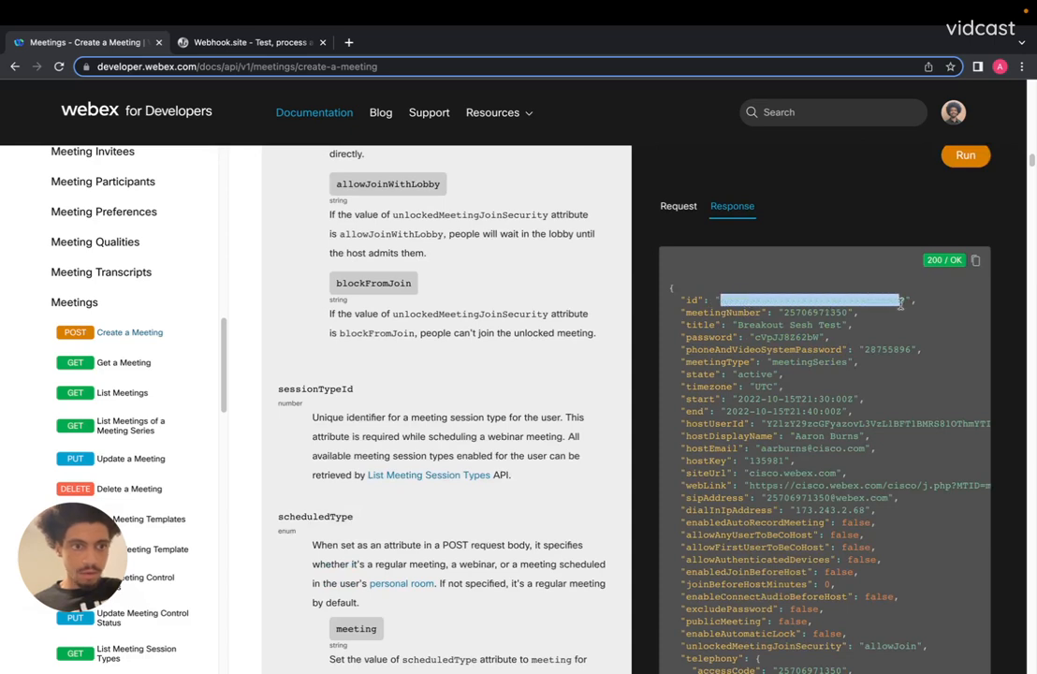
{"action": "mouse_move", "coordinate": [10, 381]}
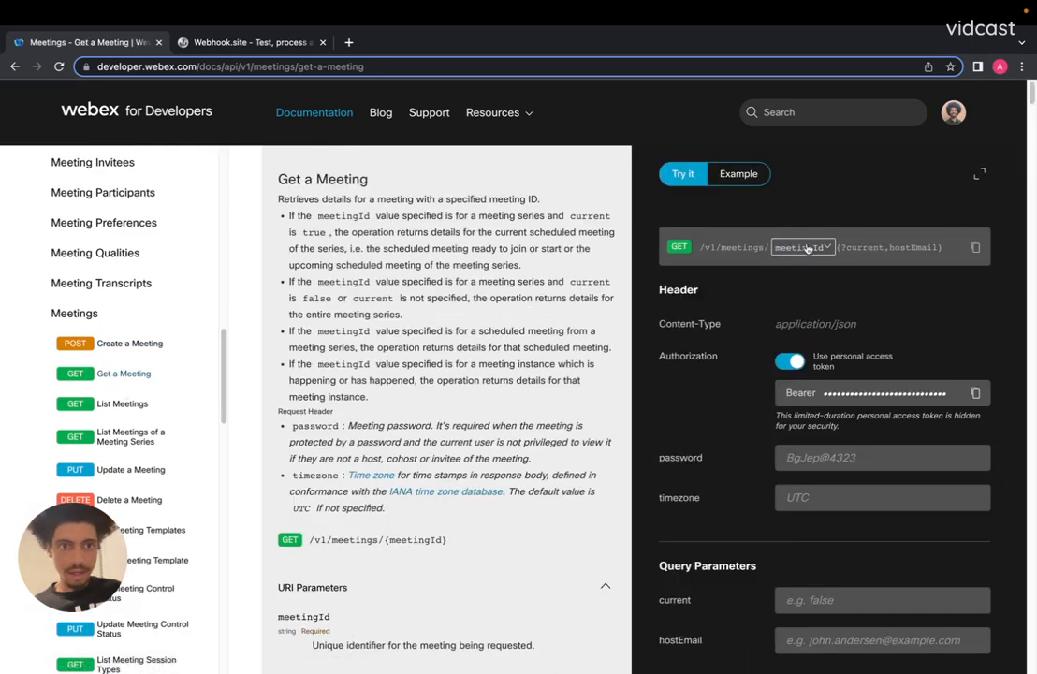
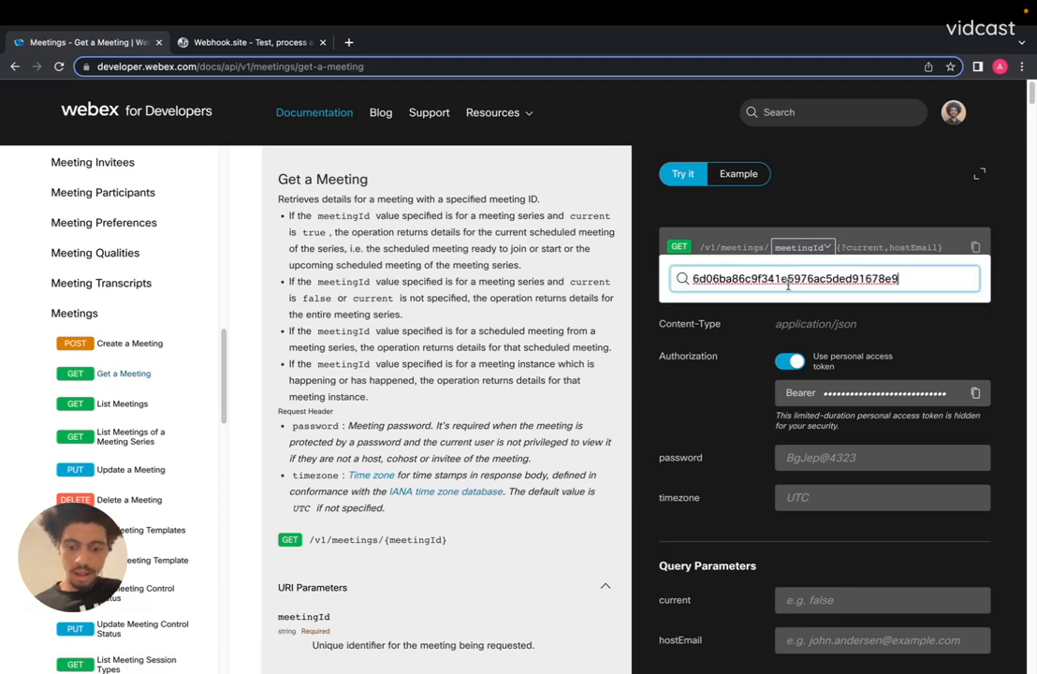
{"action": "scroll", "scroll_direction": "down", "scroll_amount": 3}
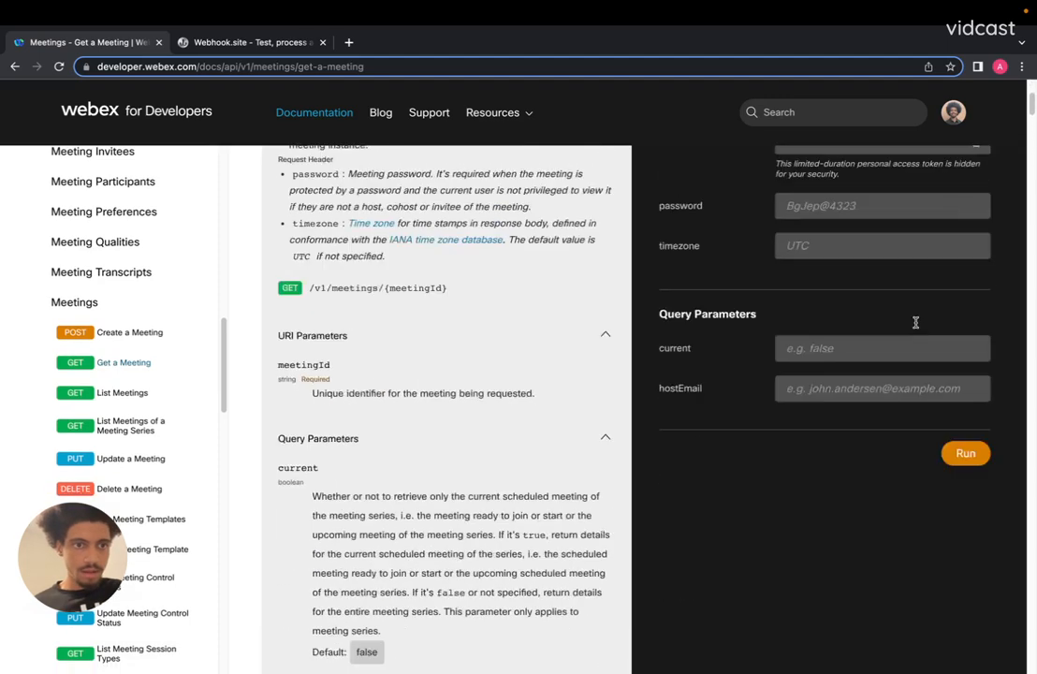
{"action": "left_click", "coordinate": [964, 453]}
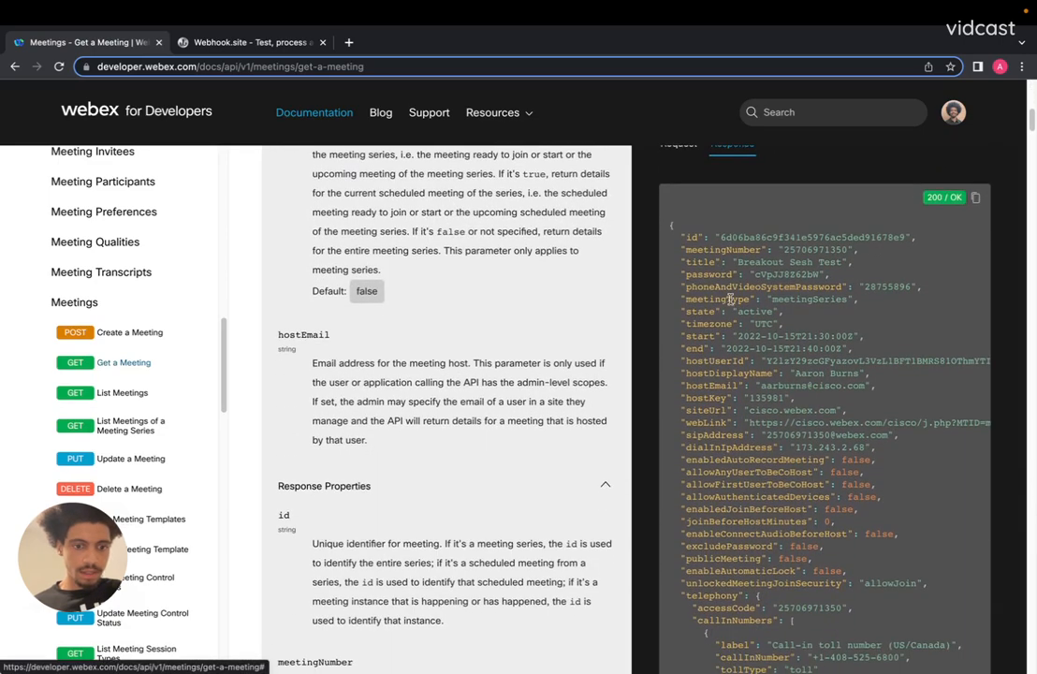
{"action": "scroll", "scroll_direction": "down", "scroll_amount": 3}
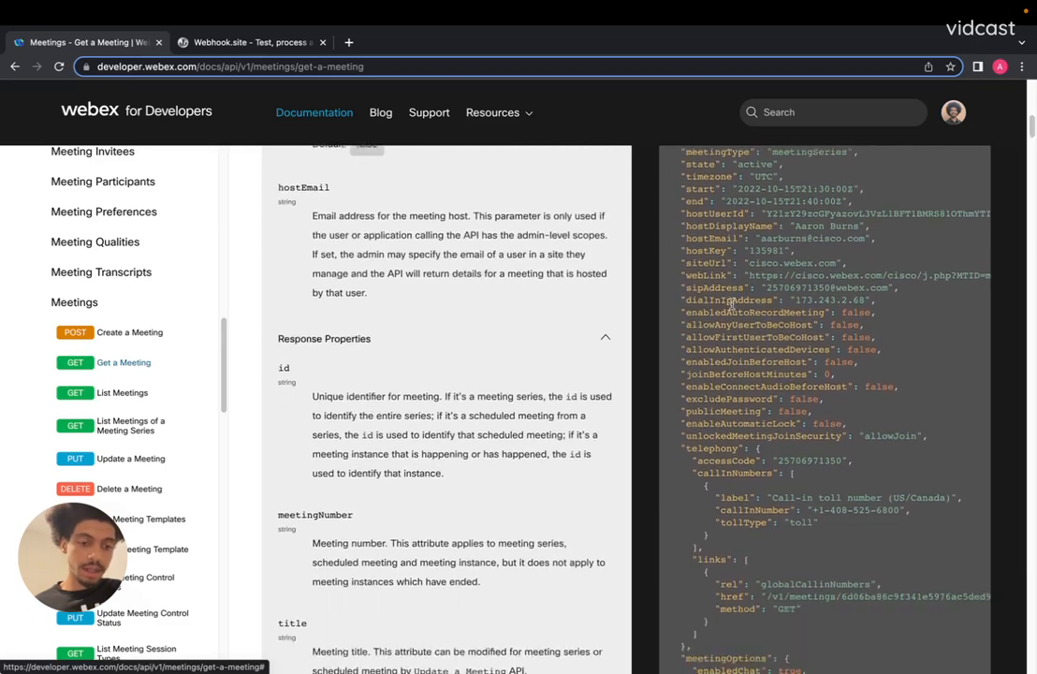
{"action": "scroll", "scroll_direction": "down", "scroll_amount": 3}
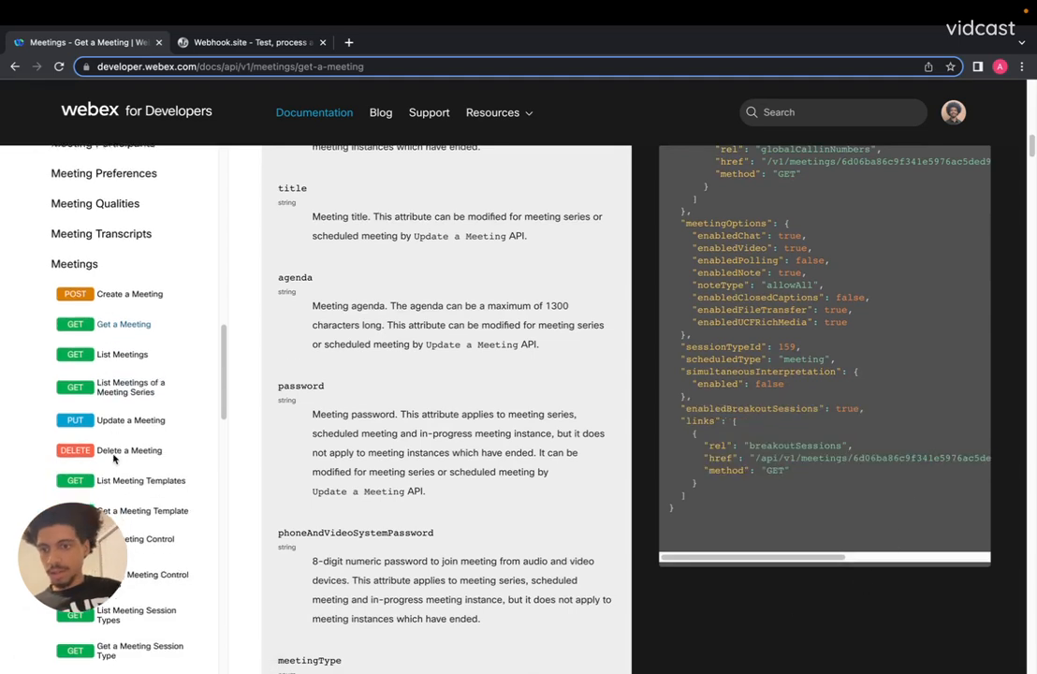
{"action": "scroll", "scroll_direction": "down", "scroll_amount": 3}
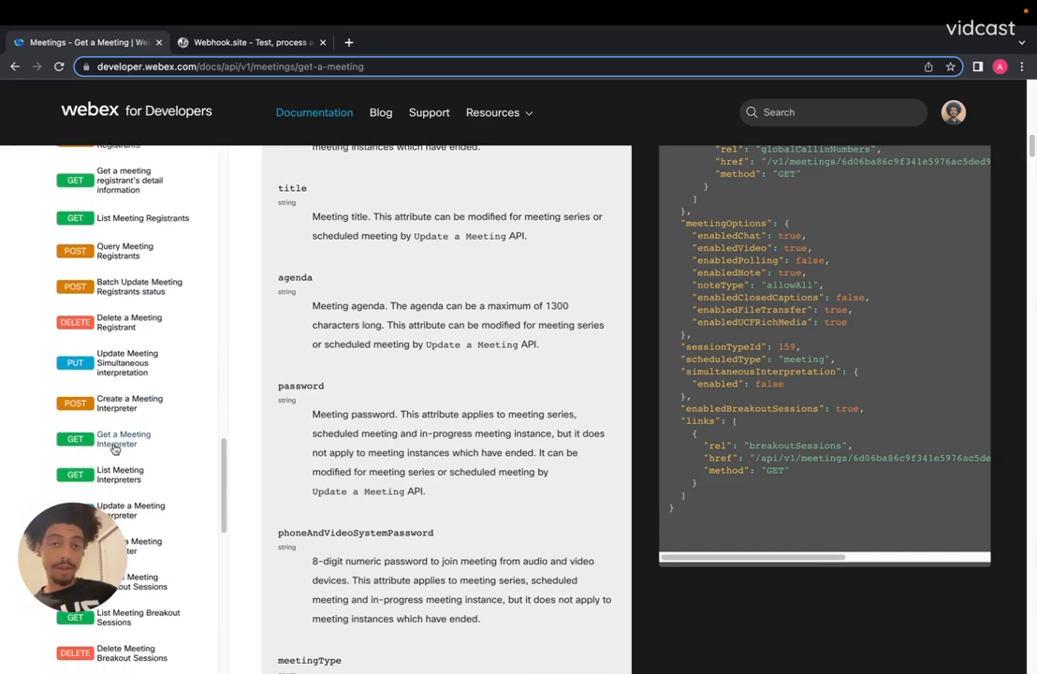
{"action": "scroll", "scroll_direction": "down", "scroll_amount": 3}
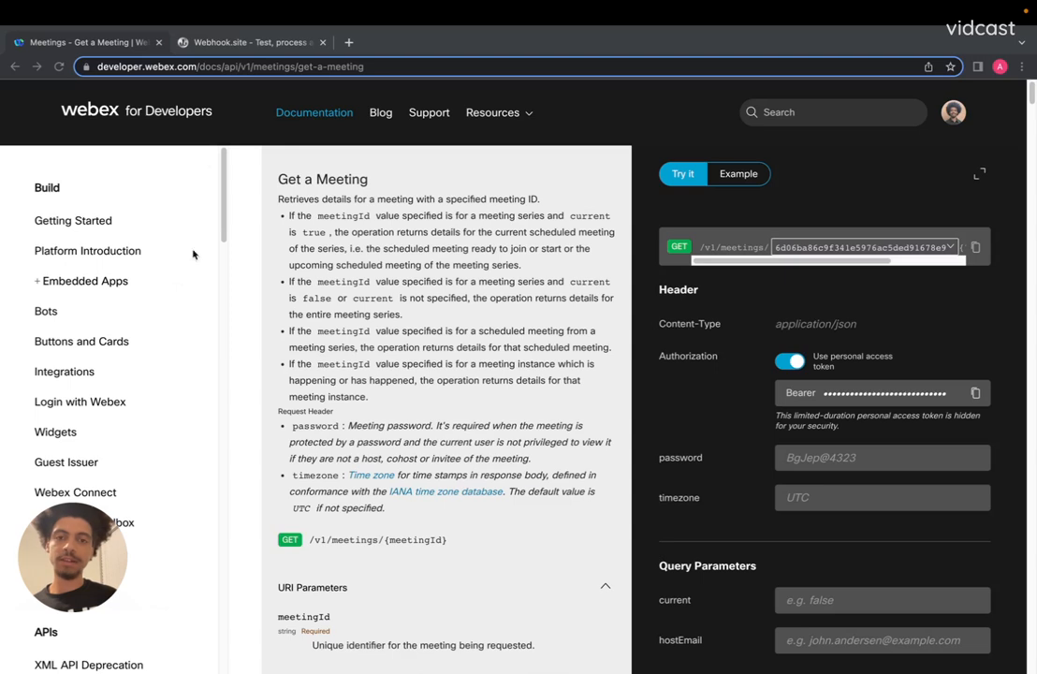
- Close the Webhook.site browser tab
{"action": "left_click", "coordinate": [323, 43]}
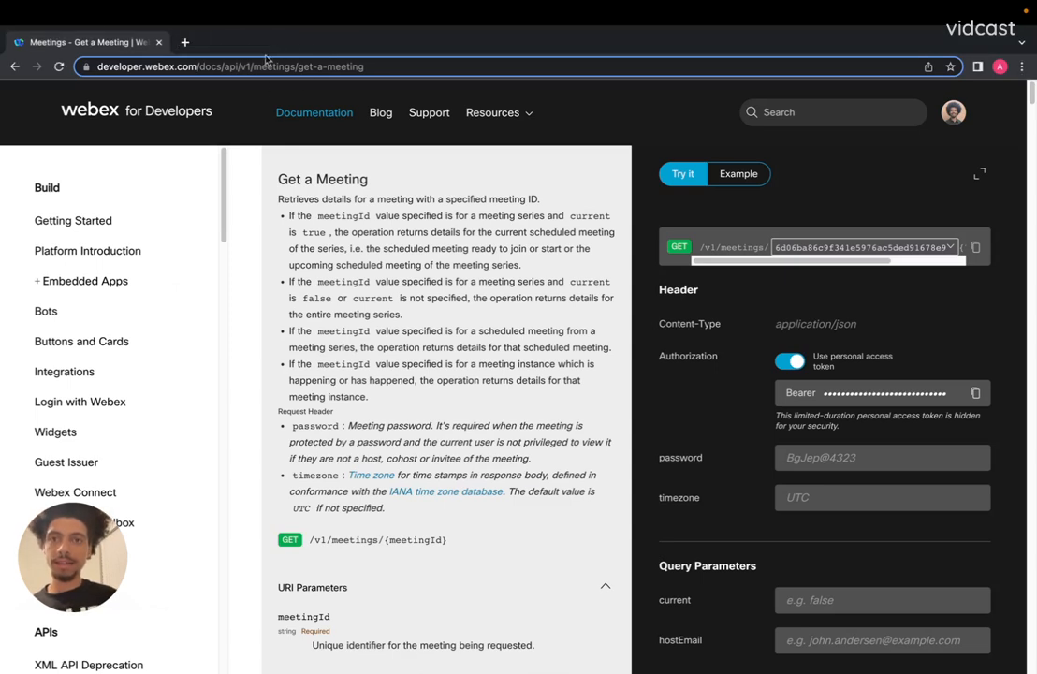
{"action": "mouse_move", "coordinate": [744, 273]}
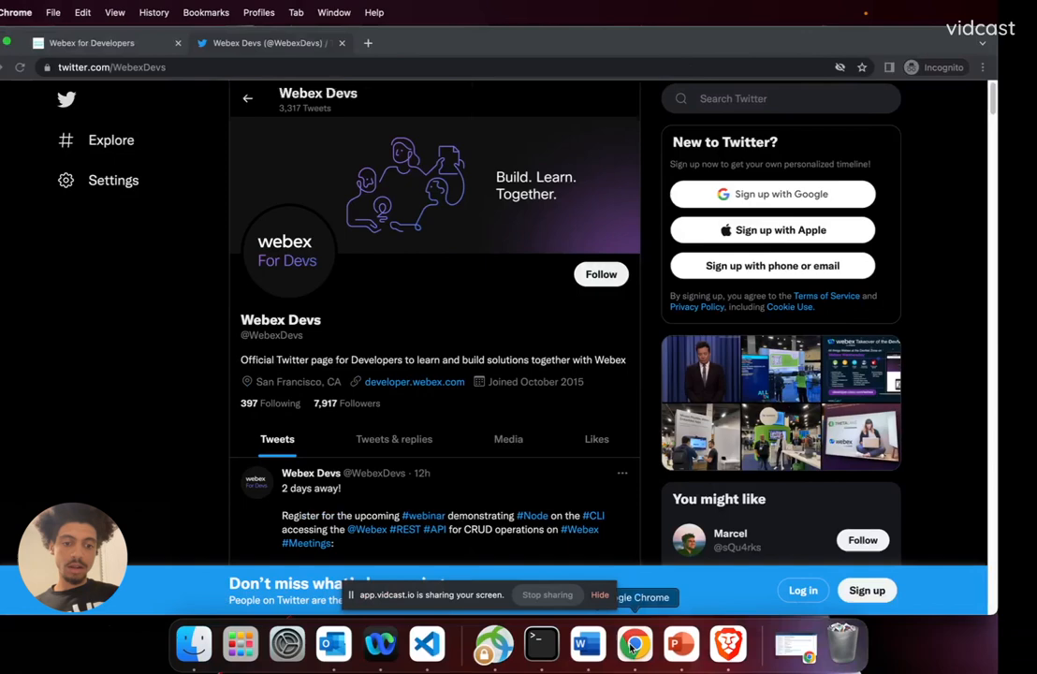
- Switch to the Cisco Community Webex for Developers tab and browse its forum posts
{"action": "left_click", "coordinate": [131, 43]}
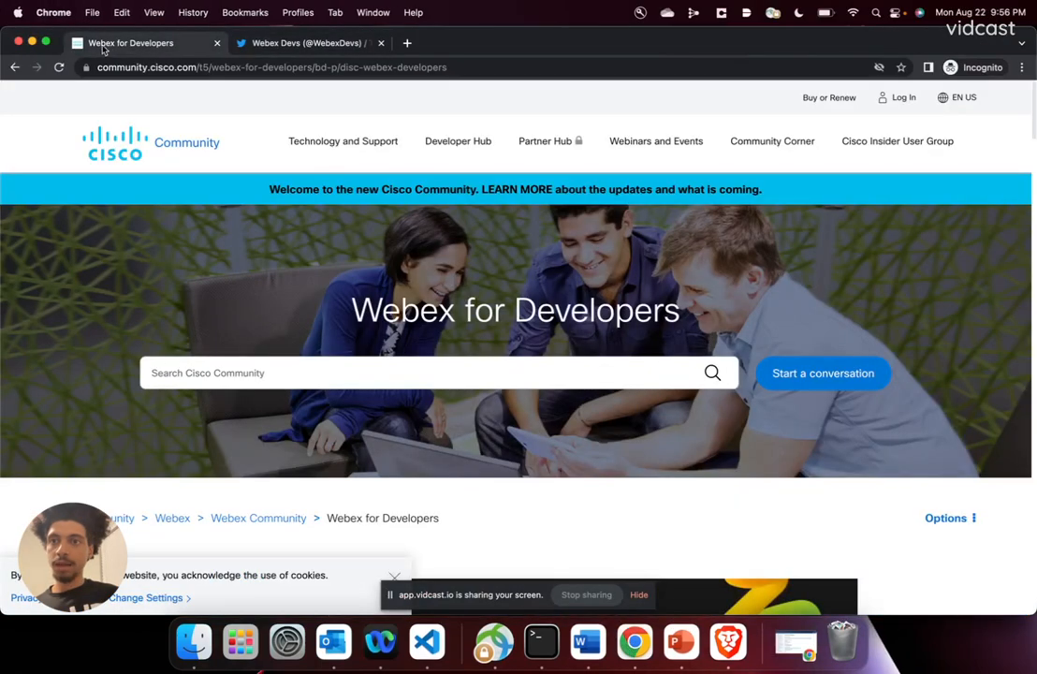
{"action": "scroll", "scroll_direction": "down", "scroll_amount": 3}
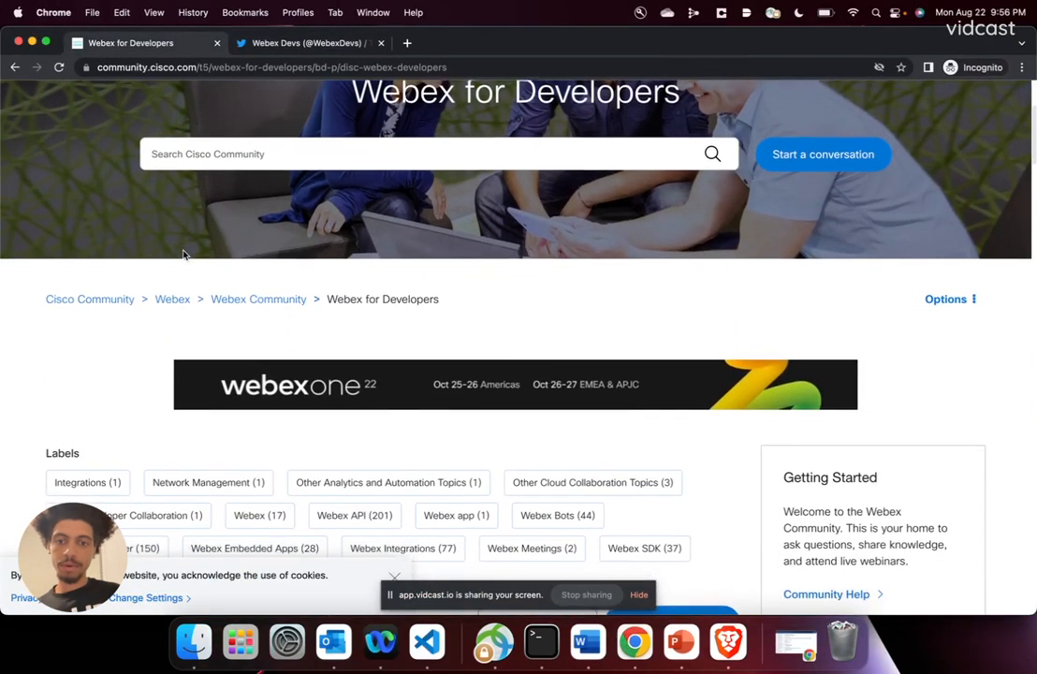
{"action": "scroll", "scroll_direction": "down", "scroll_amount": 3}
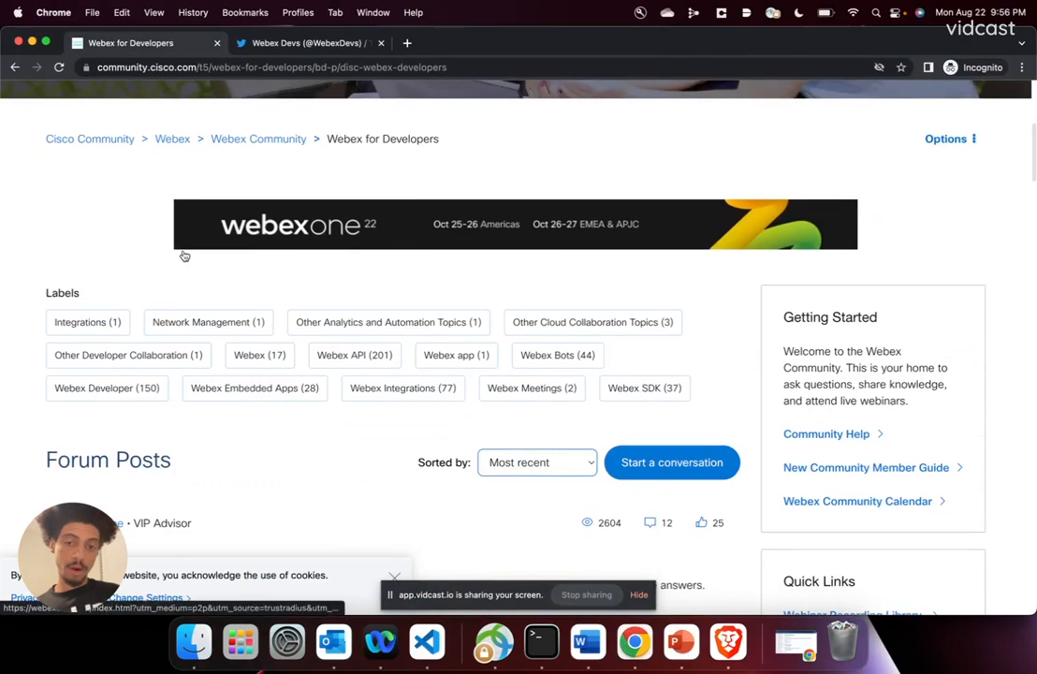
{"action": "scroll", "scroll_direction": "down", "scroll_amount": 3}
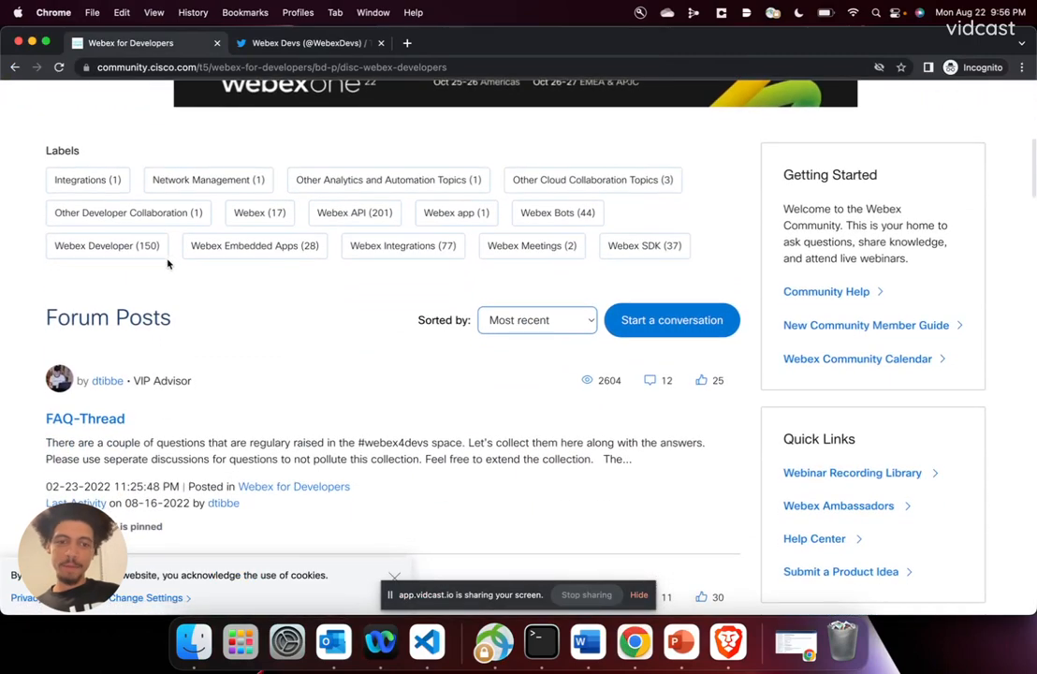
{"action": "scroll", "scroll_direction": "down", "scroll_amount": 3}
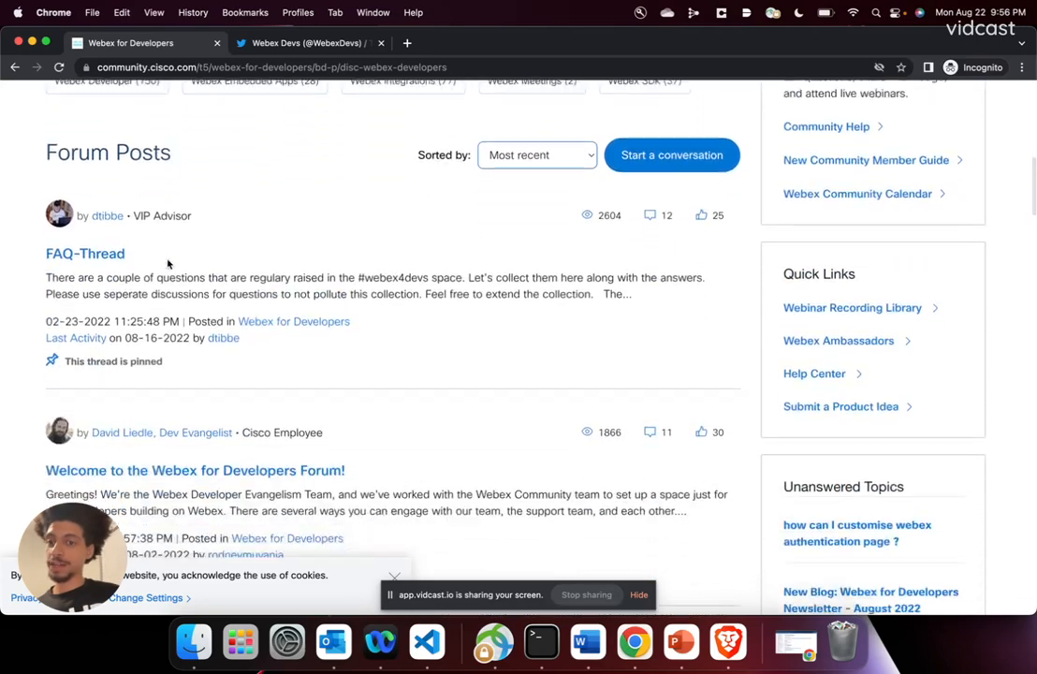
{"action": "scroll", "scroll_direction": "down", "scroll_amount": 3}
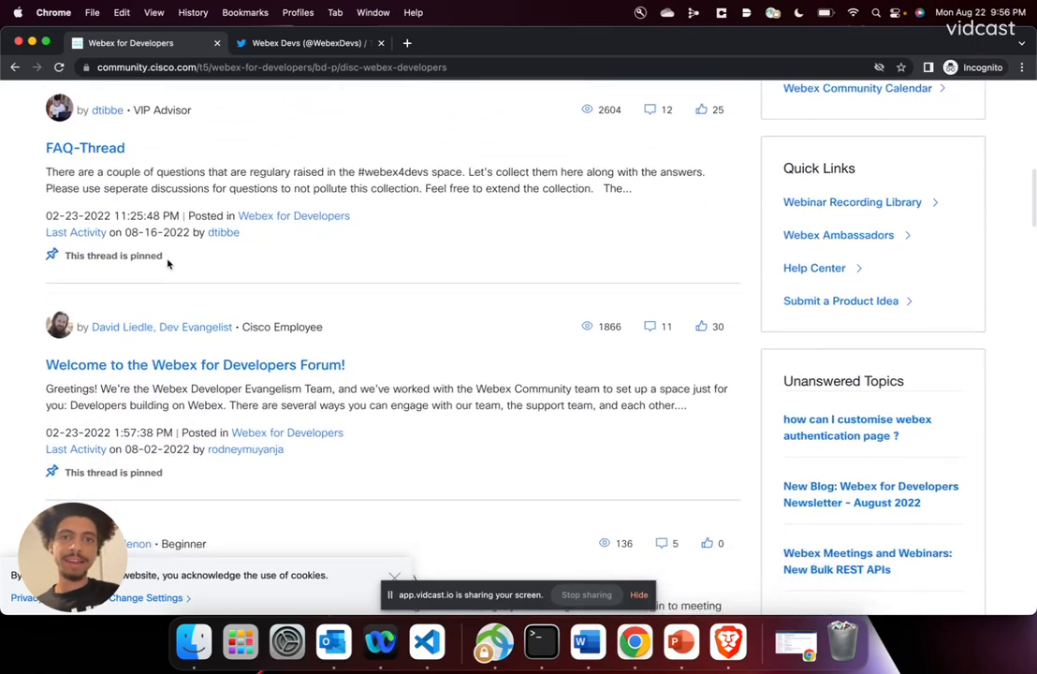
{"action": "scroll", "scroll_direction": "down", "scroll_amount": 3}
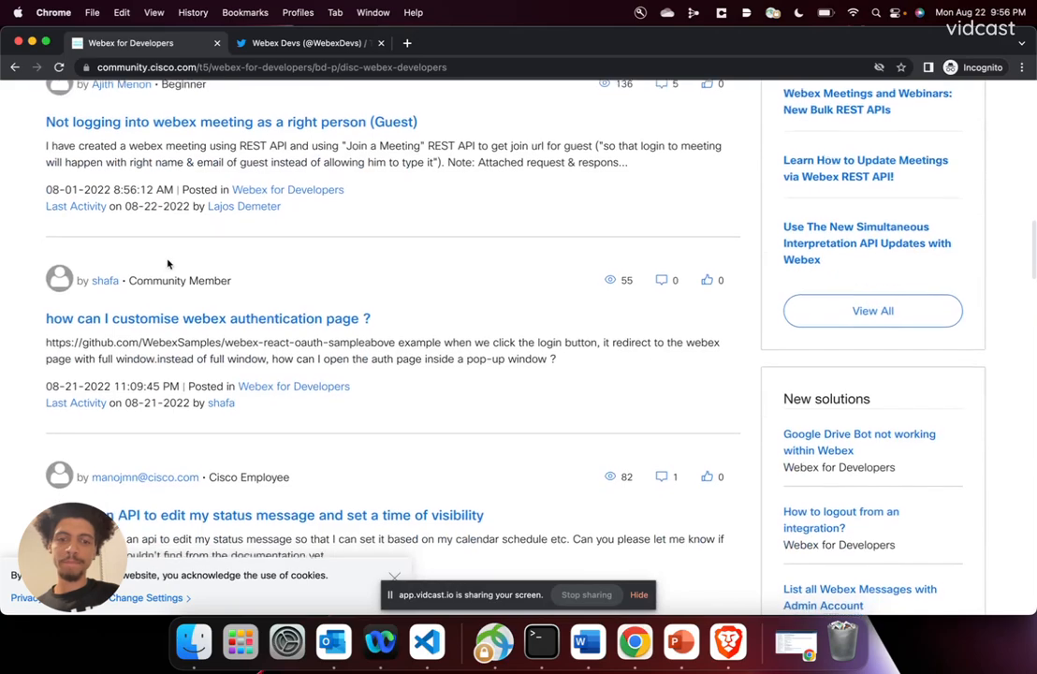
{"action": "scroll", "scroll_direction": "down", "scroll_amount": 3}
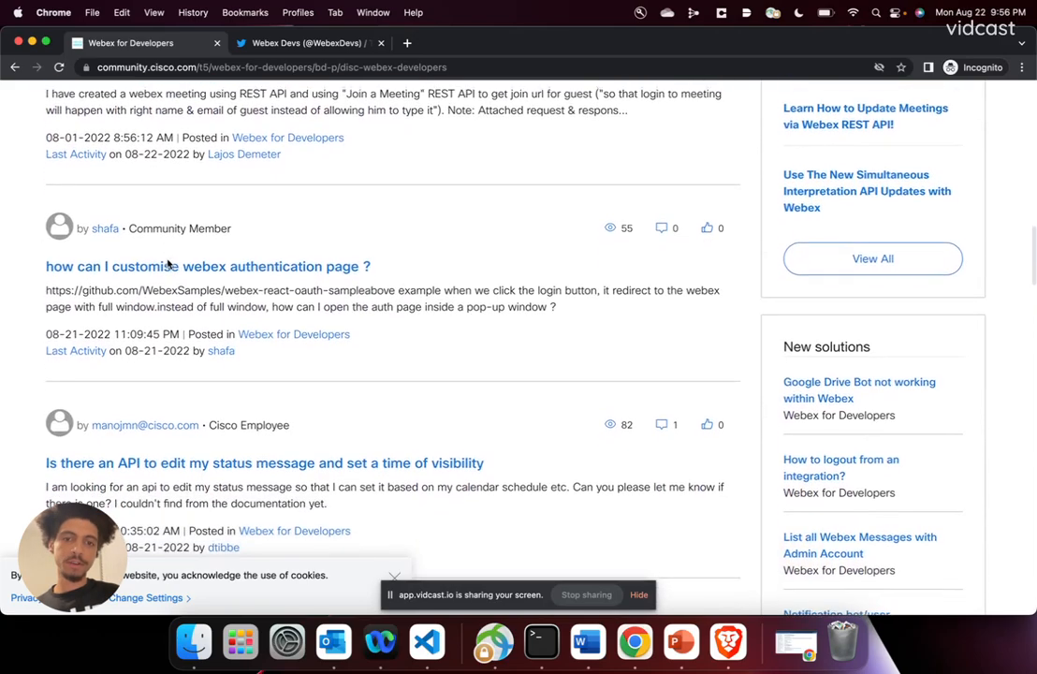
{"action": "scroll", "scroll_direction": "down", "scroll_amount": 3}
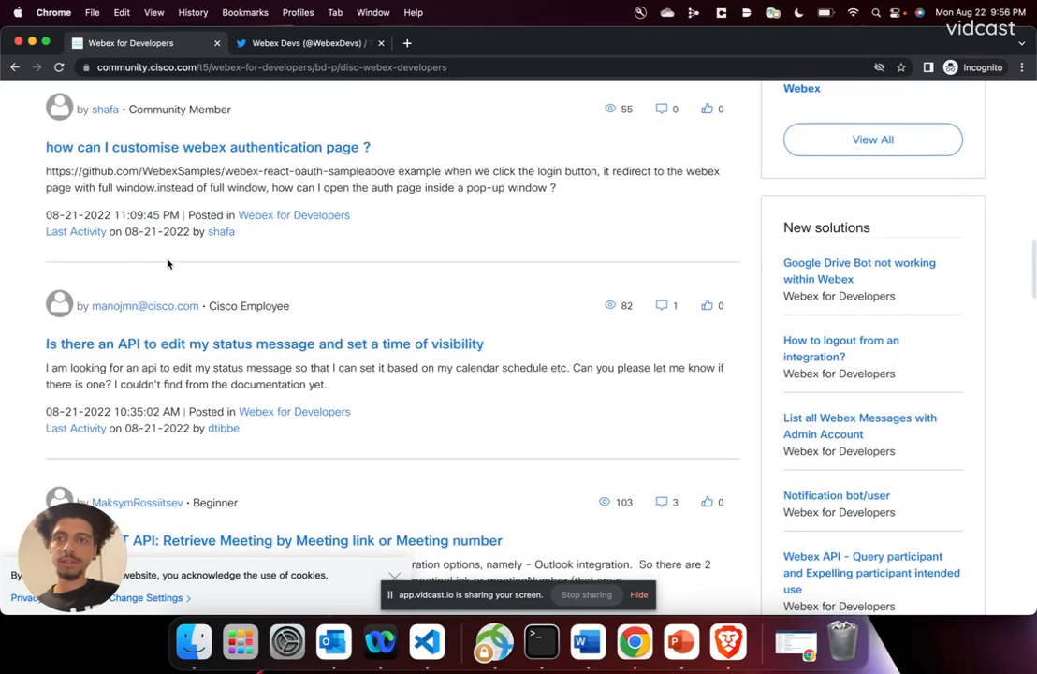
{"action": "scroll", "scroll_direction": "down", "scroll_amount": 3}
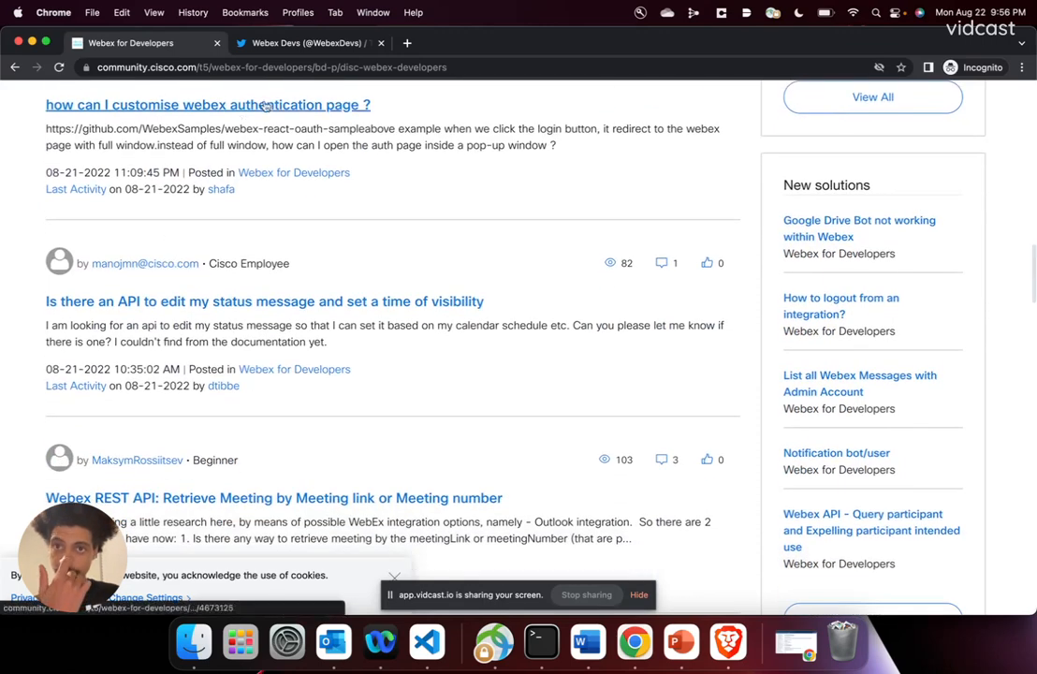
- Switch to the Webex Devs Twitter tab and browse its recent tweets
{"action": "left_click", "coordinate": [309, 43]}
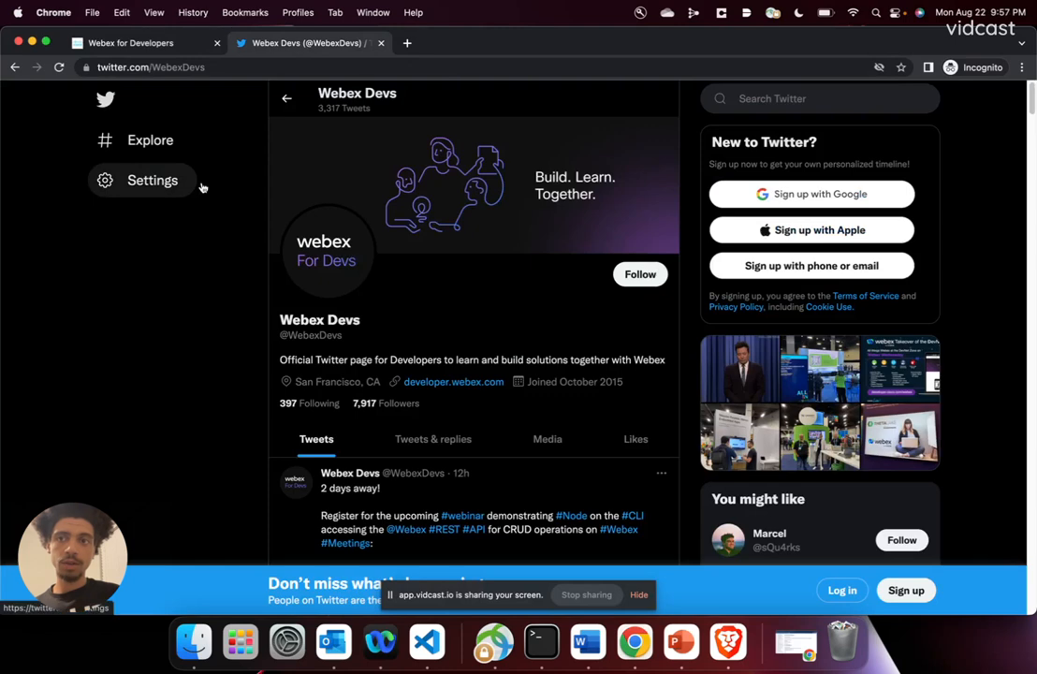
{"action": "mouse_move", "coordinate": [180, 314]}
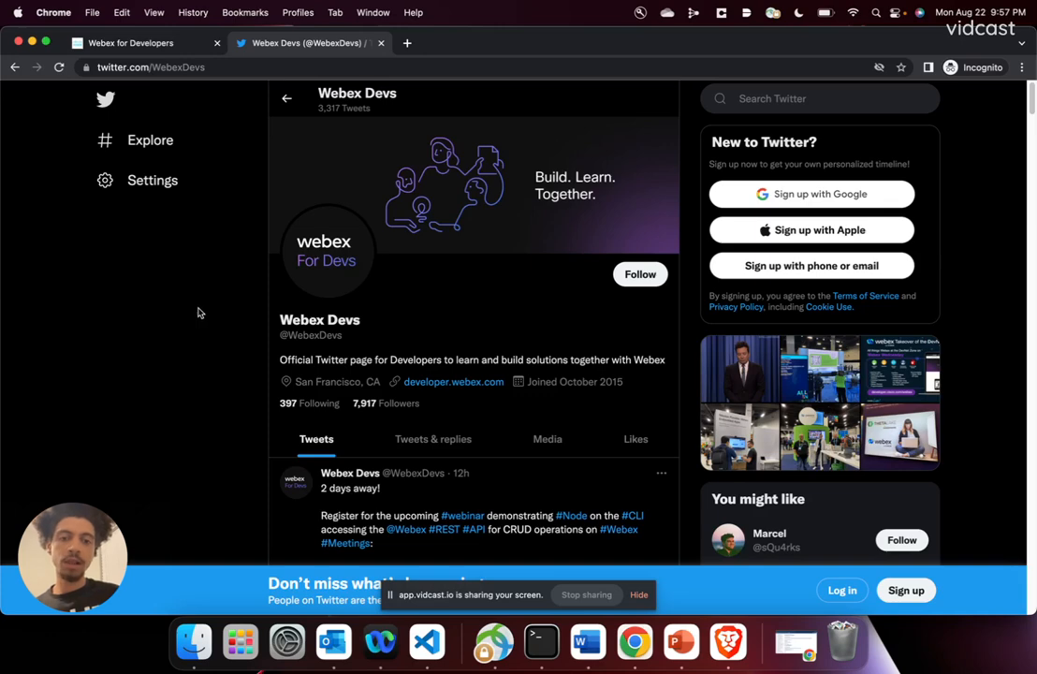
{"action": "scroll", "scroll_direction": "down", "scroll_amount": 3}
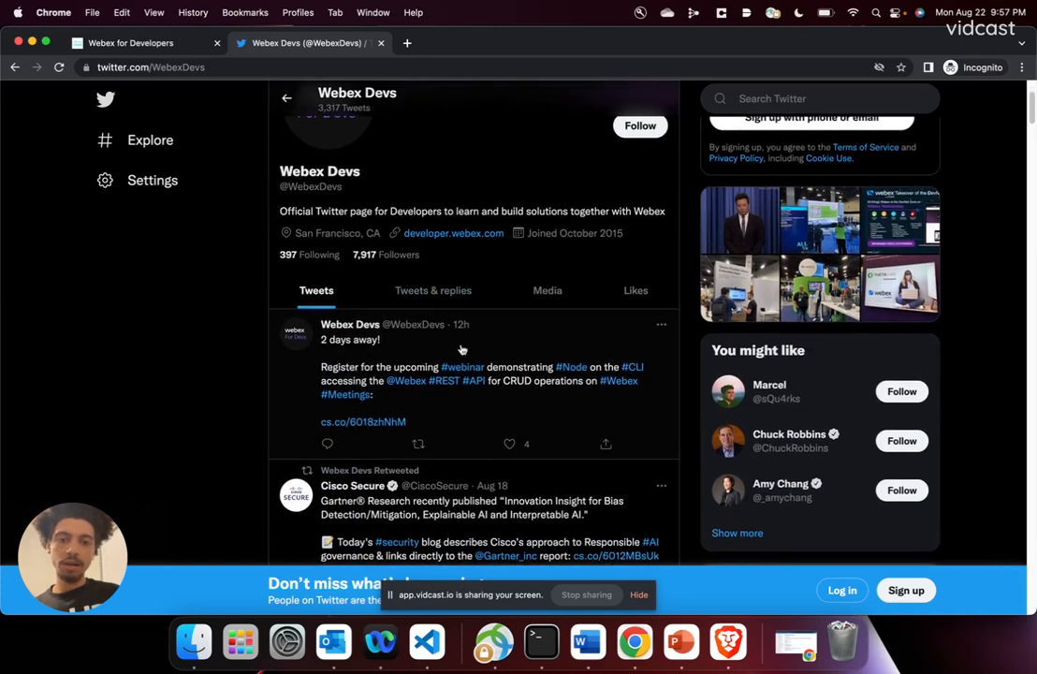
{"action": "scroll", "scroll_direction": "down", "scroll_amount": 3}
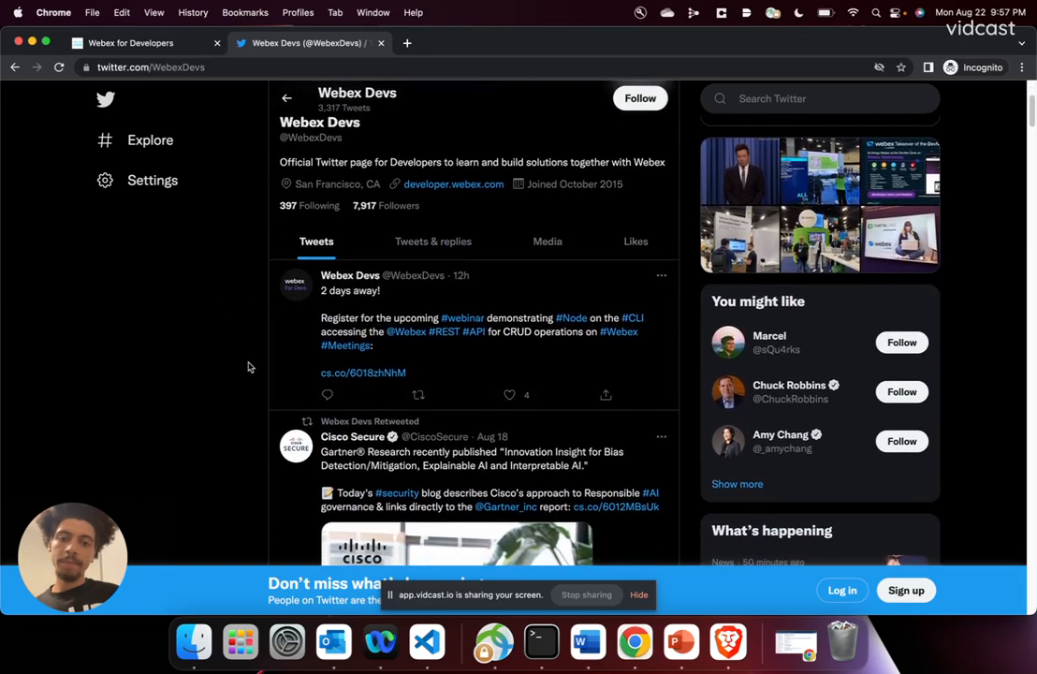
{"action": "scroll", "scroll_direction": "down", "scroll_amount": 3}
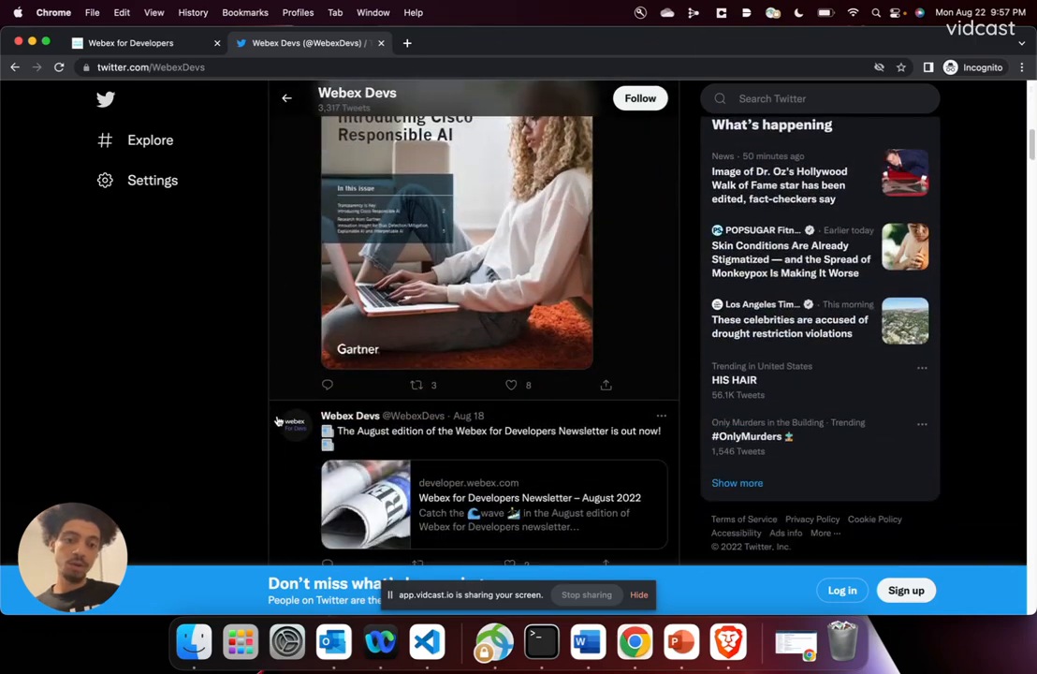